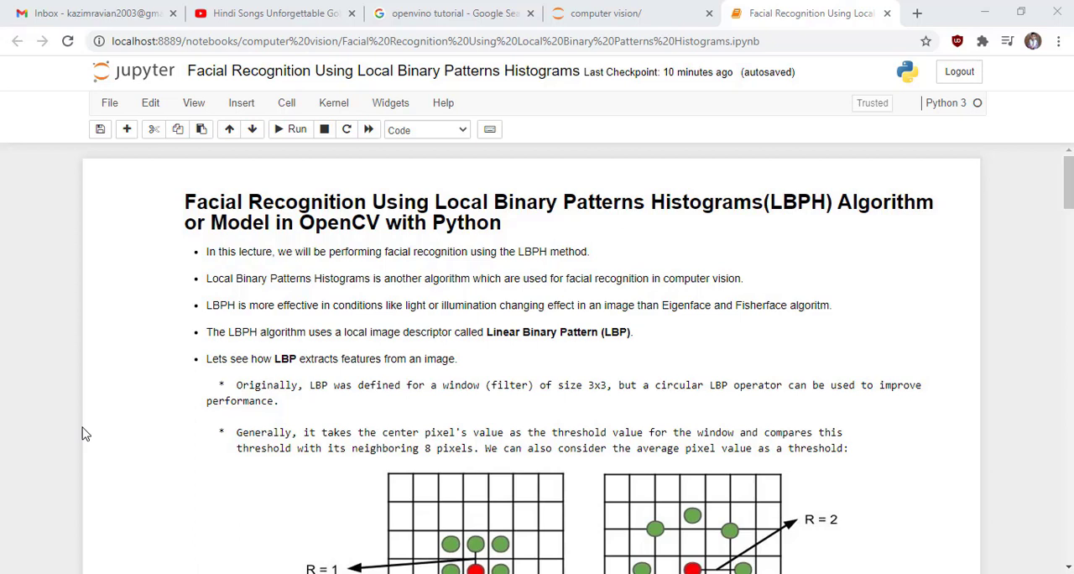
mouse_move(277, 422)
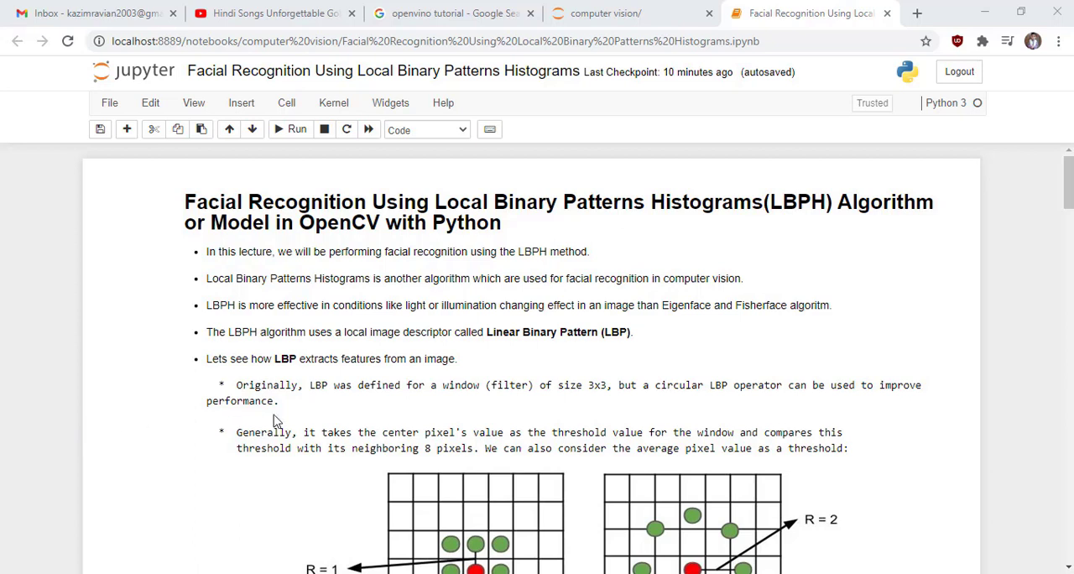
mouse_move(428, 406)
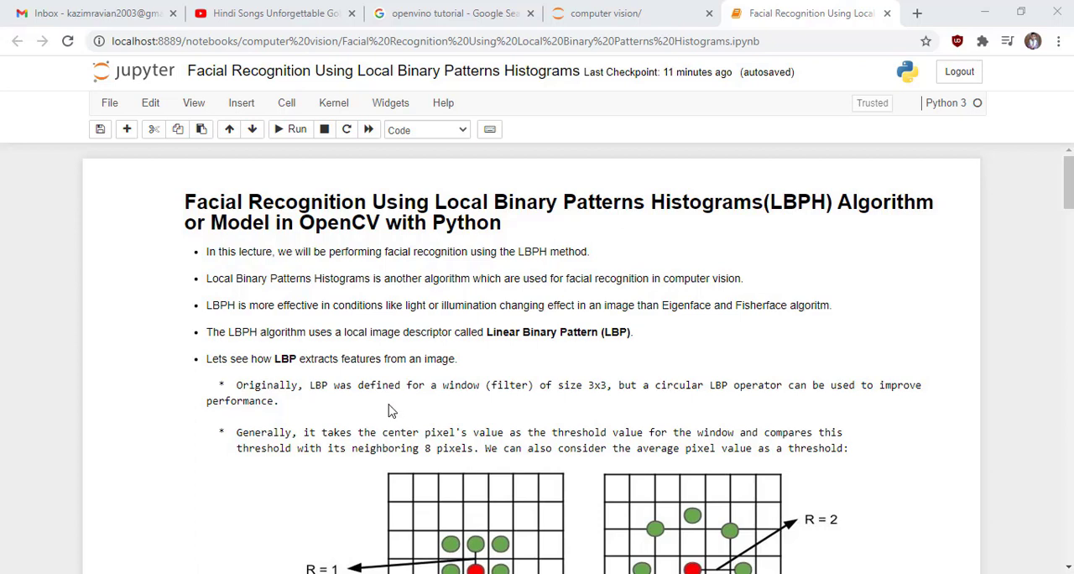
mouse_move(924, 356)
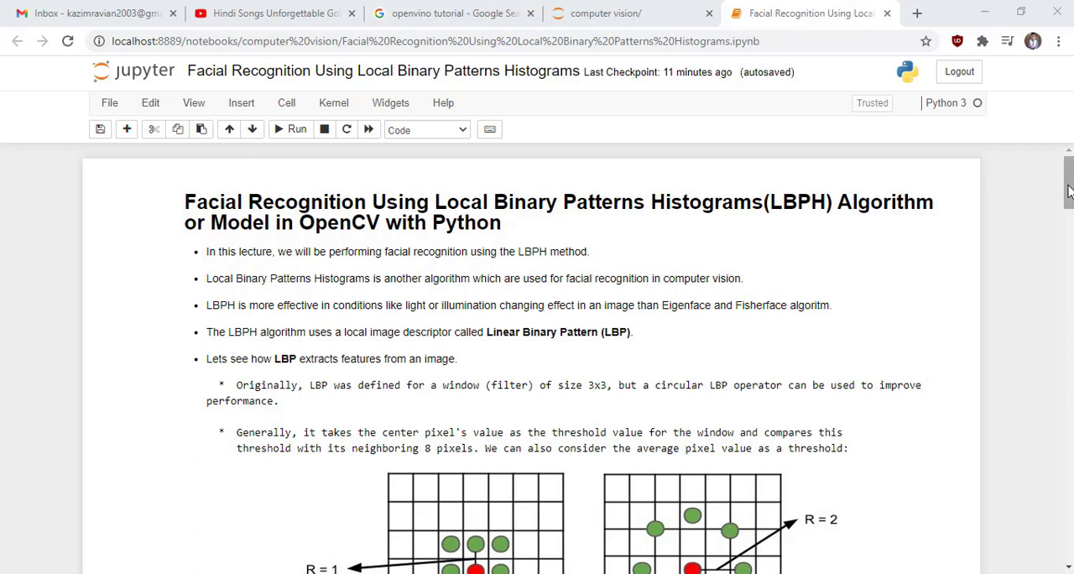
Scroll past the introduction to the LBP operator grid diagrams for R = 1 and R = 2
scroll("down", 3)
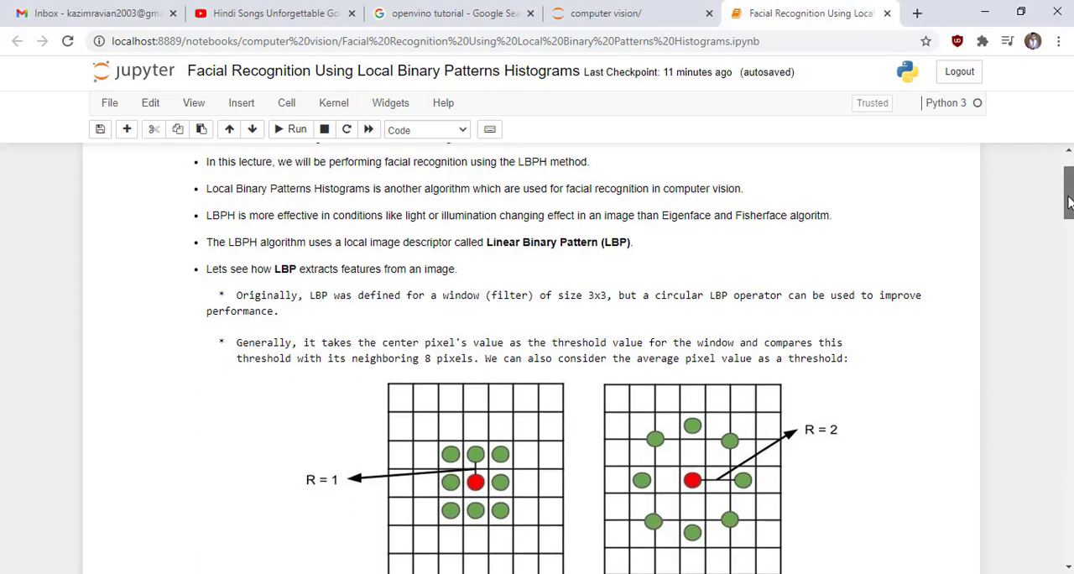
scroll("down", 3)
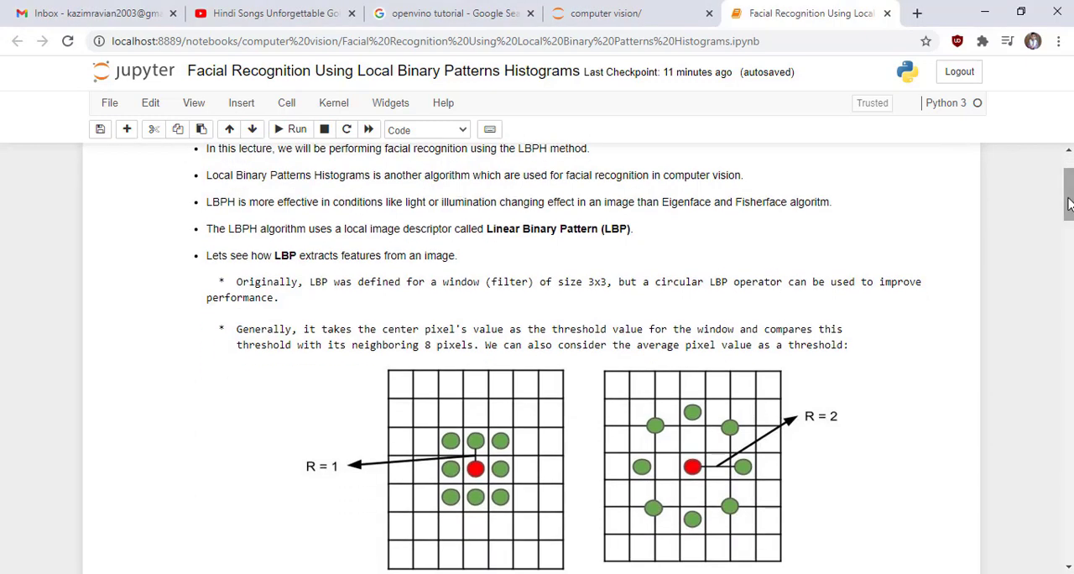
scroll("down", 3)
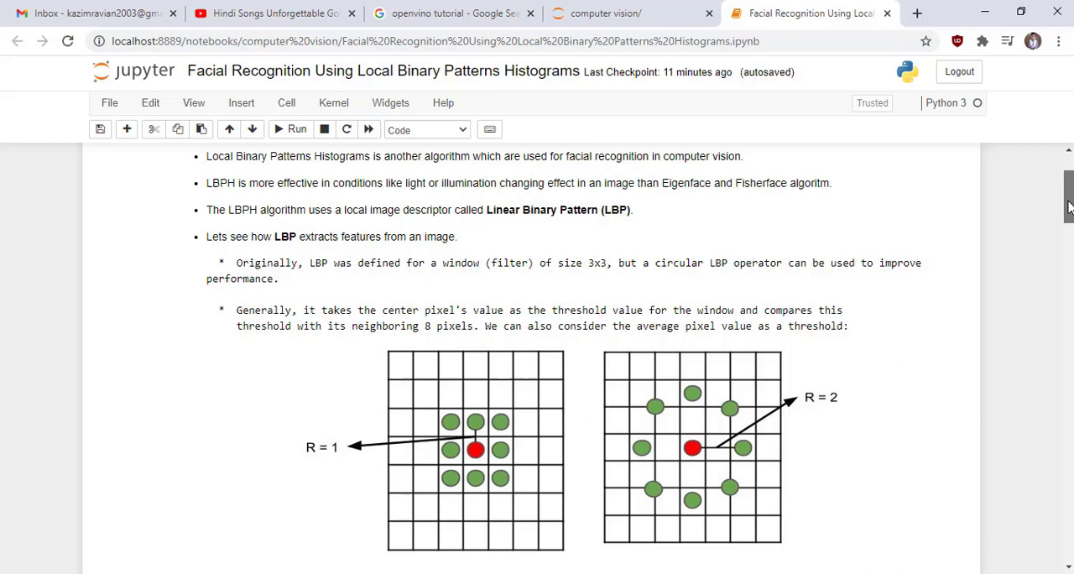
scroll("down", 3)
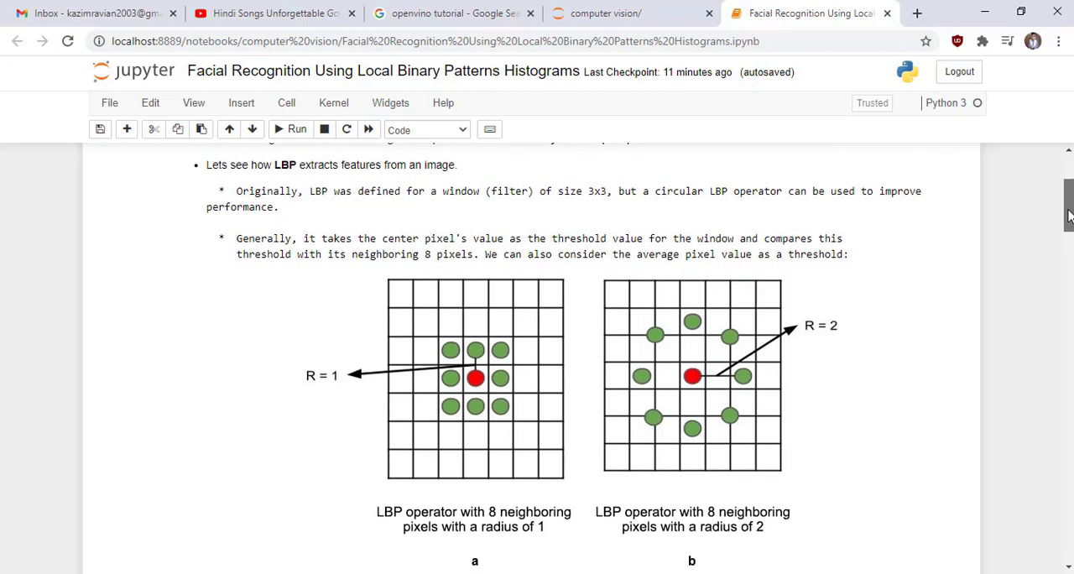
scroll("down", 3)
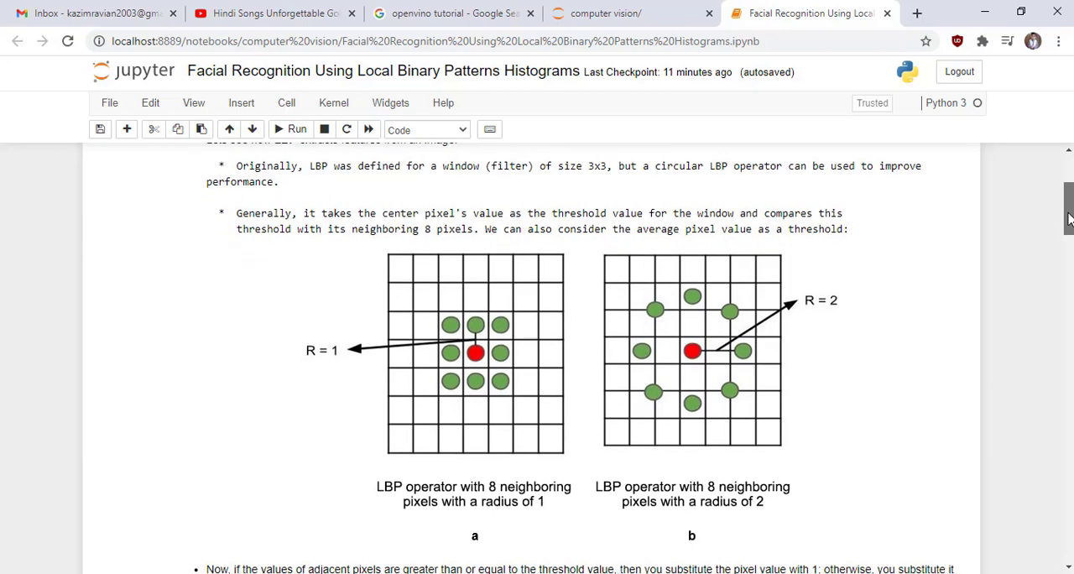
scroll("down", 3)
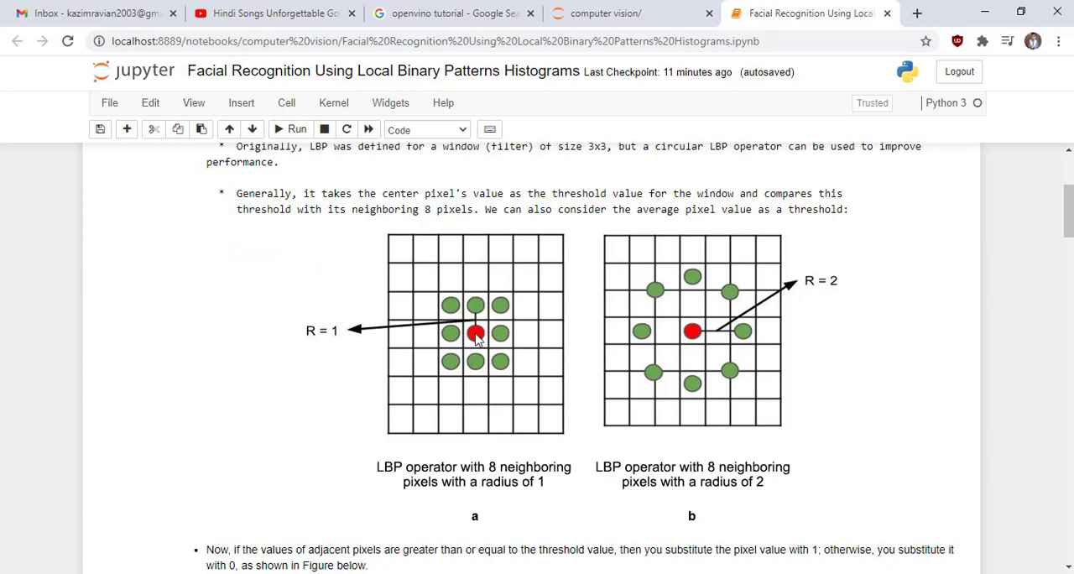
mouse_move(334, 337)
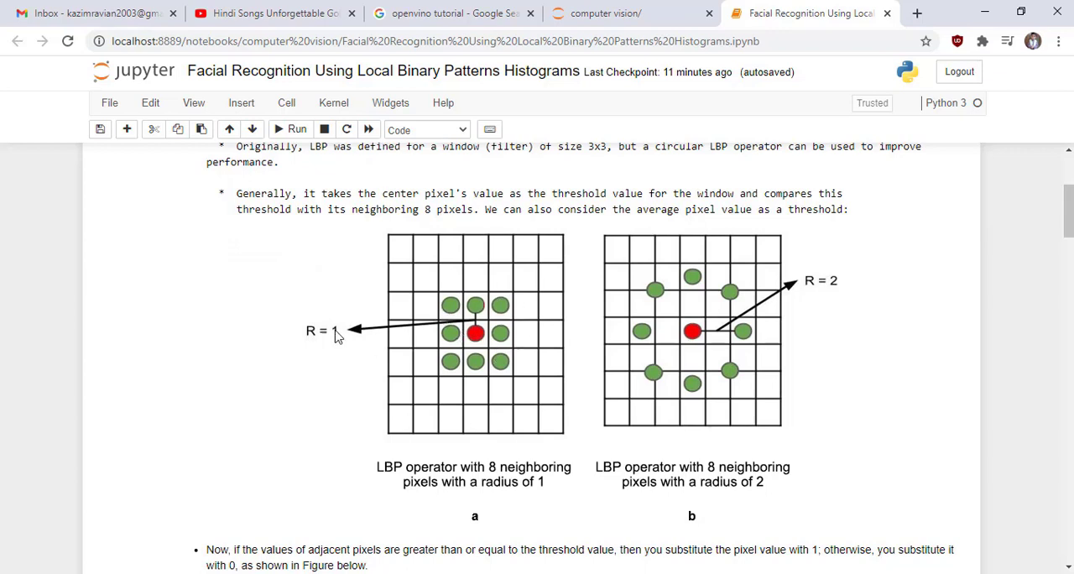
mouse_move(710, 345)
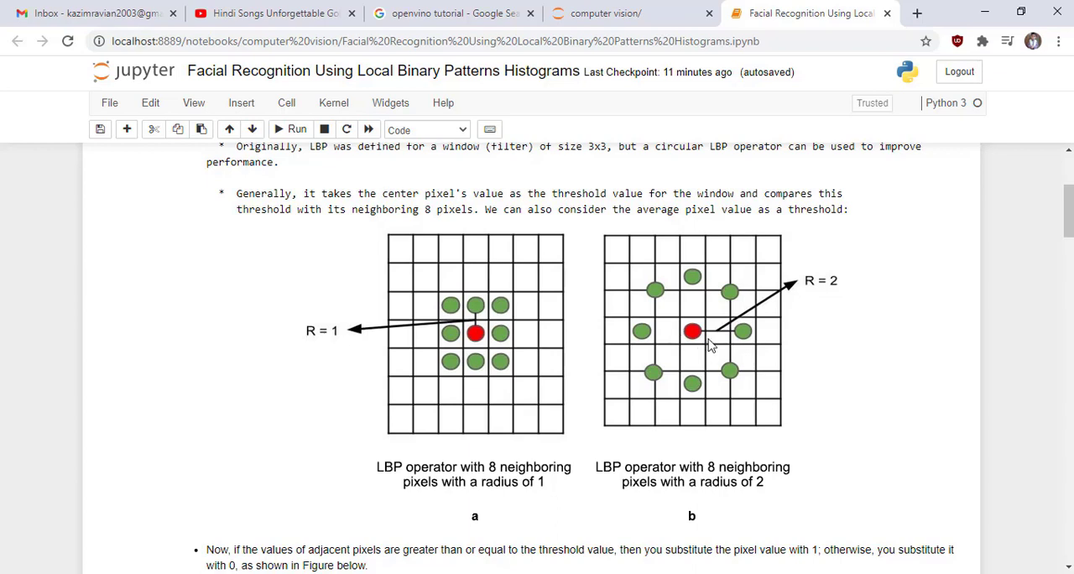
mouse_move(678, 326)
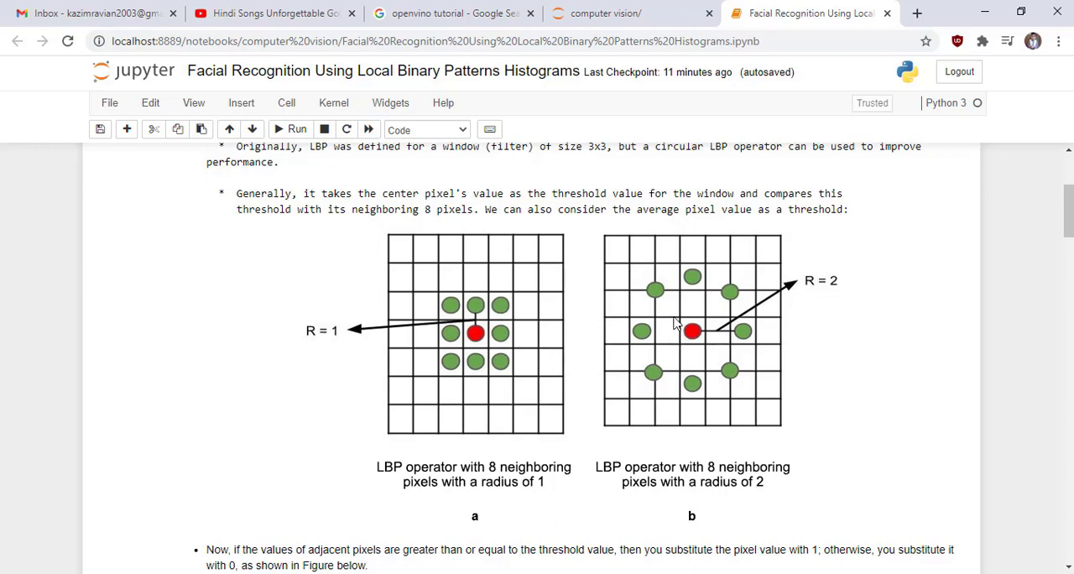
mouse_move(747, 339)
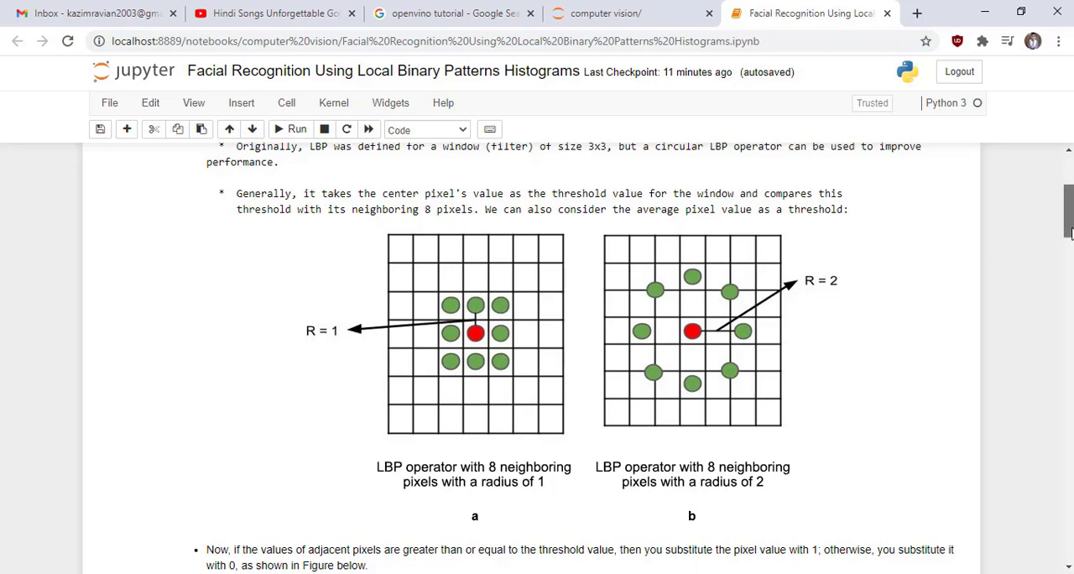
scroll("down", 3)
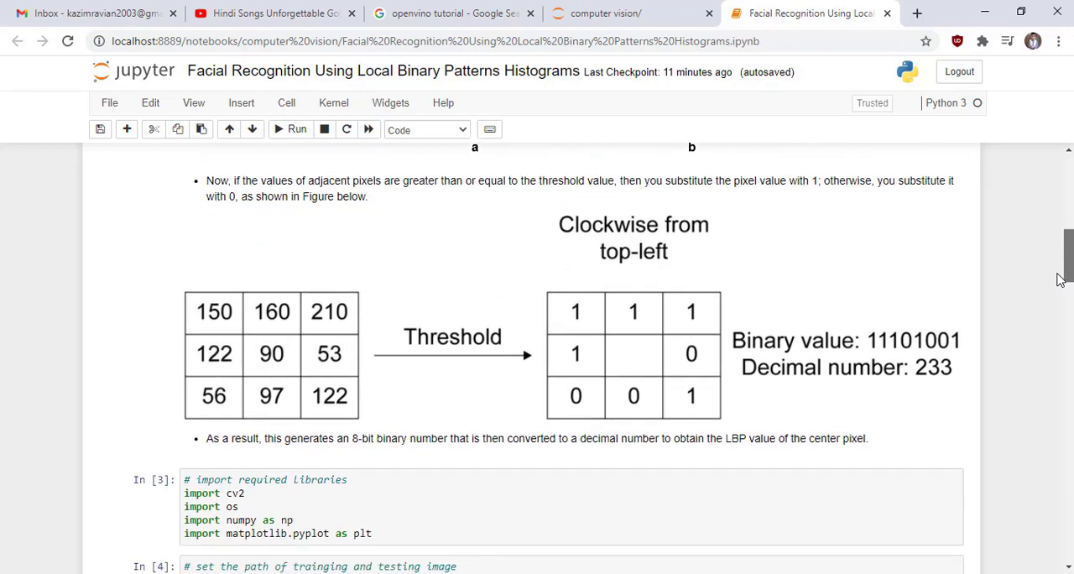
scroll("down", 3)
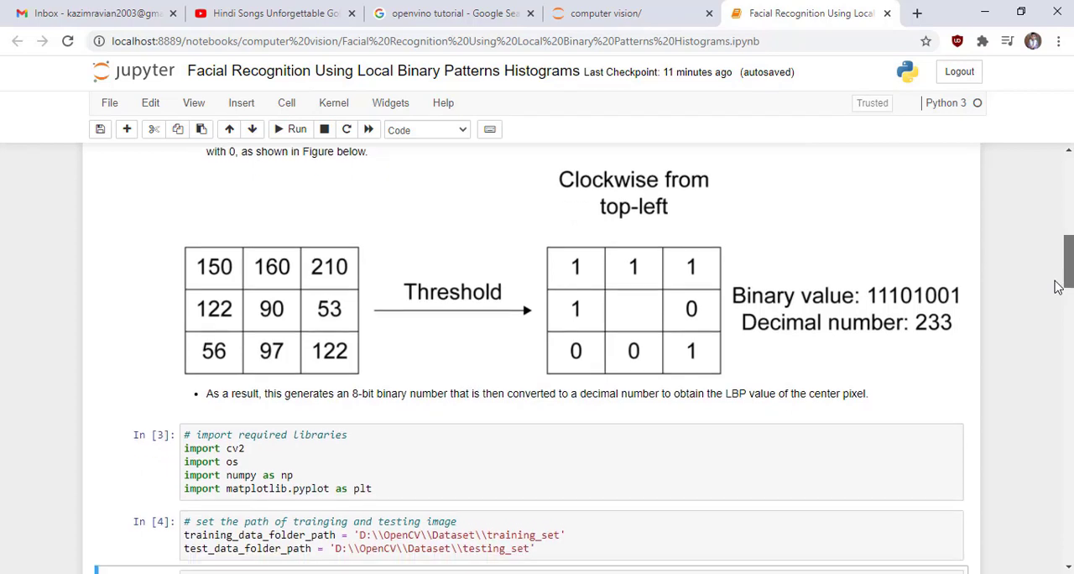
scroll("down", 3)
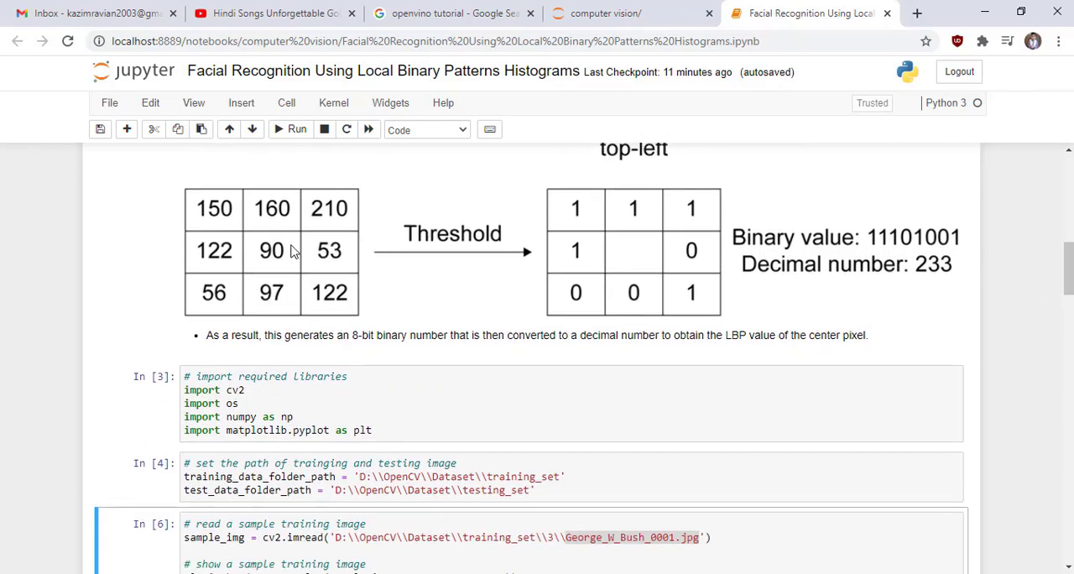
mouse_move(286, 252)
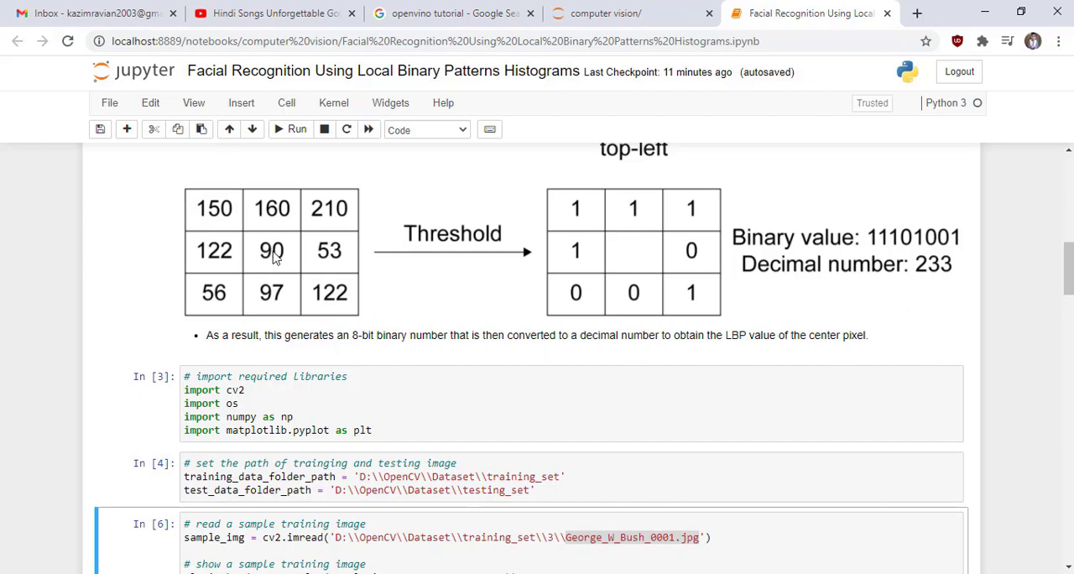
mouse_move(278, 258)
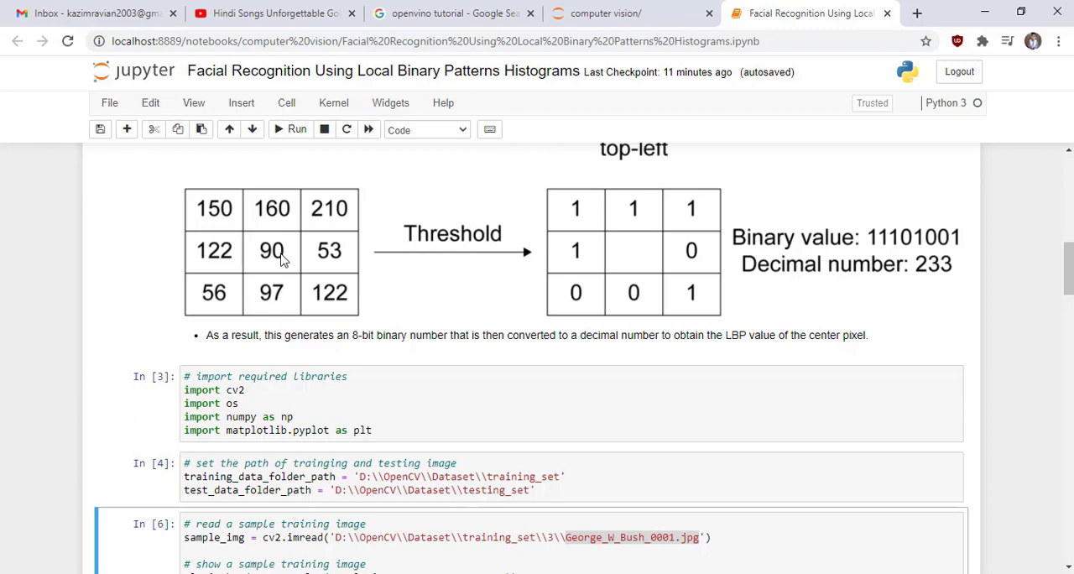
mouse_move(260, 271)
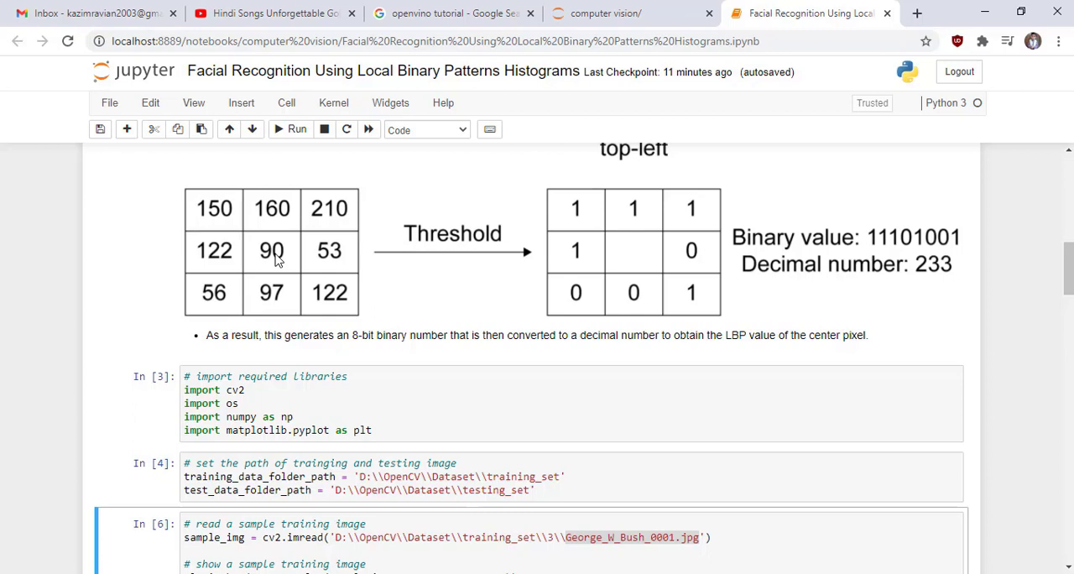
mouse_move(460, 259)
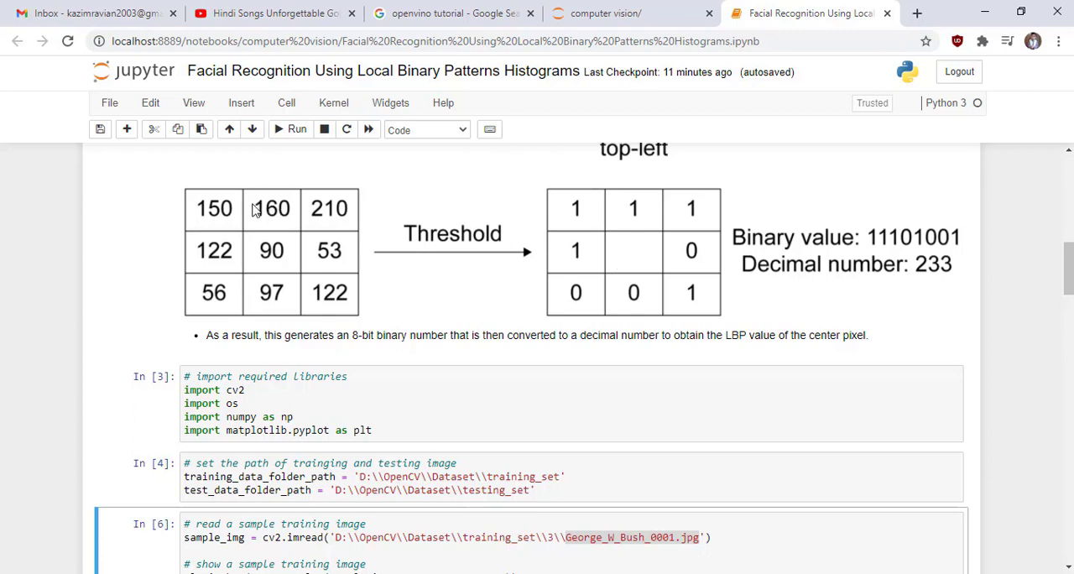
mouse_move(277, 252)
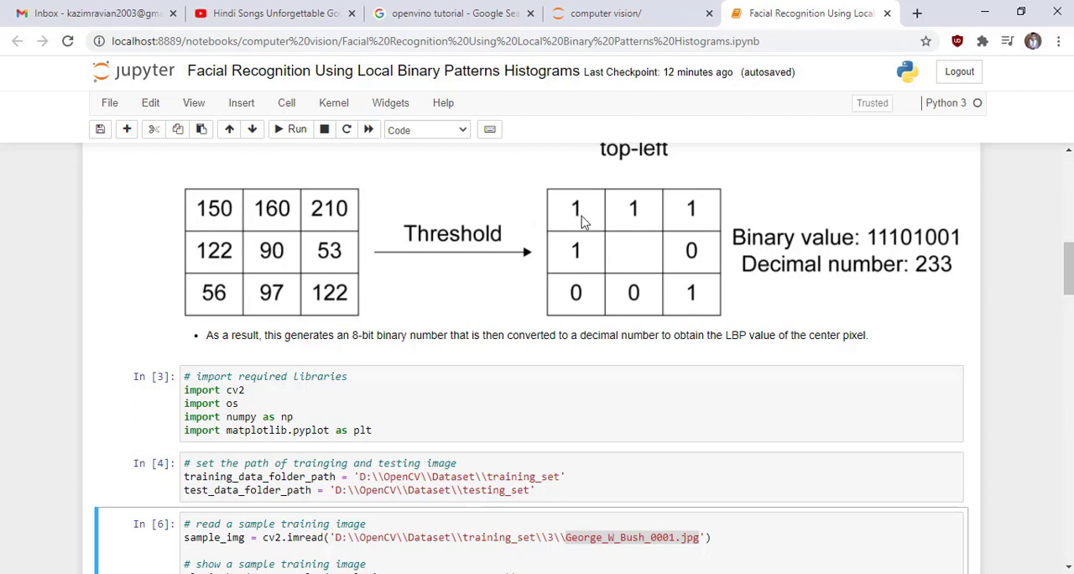
mouse_move(277, 249)
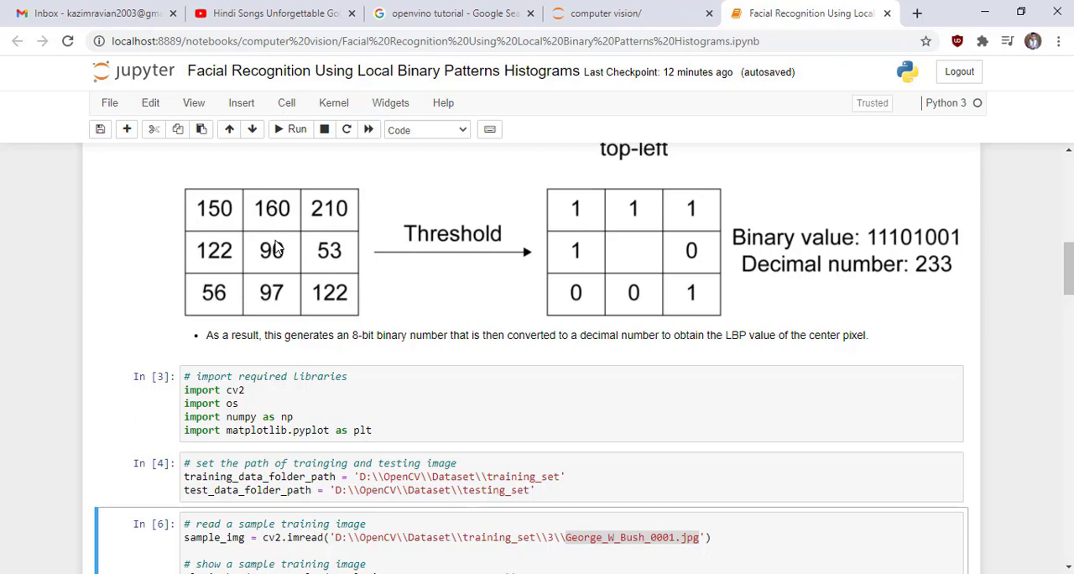
mouse_move(634, 221)
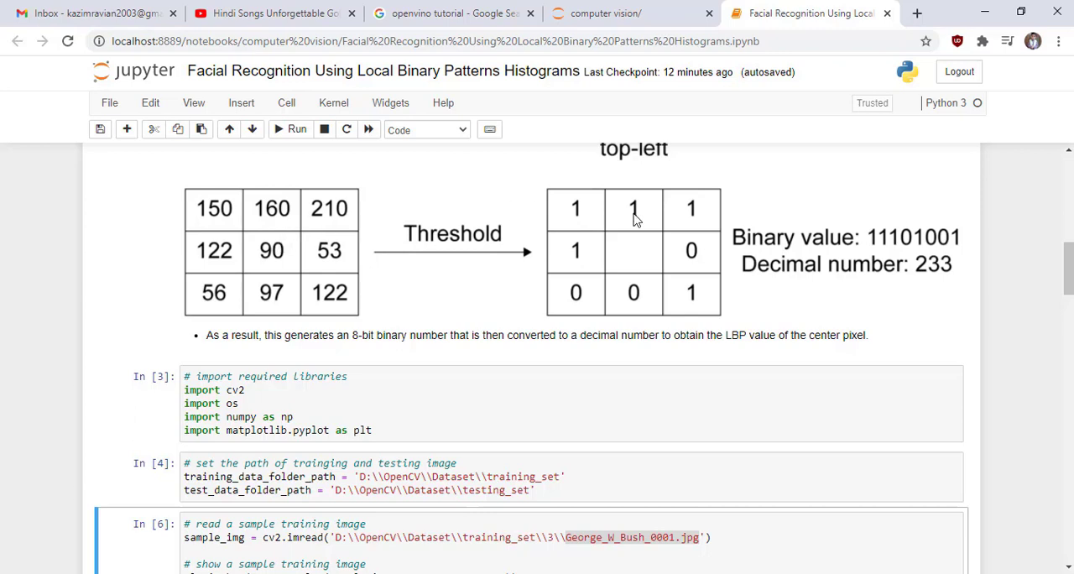
mouse_move(745, 227)
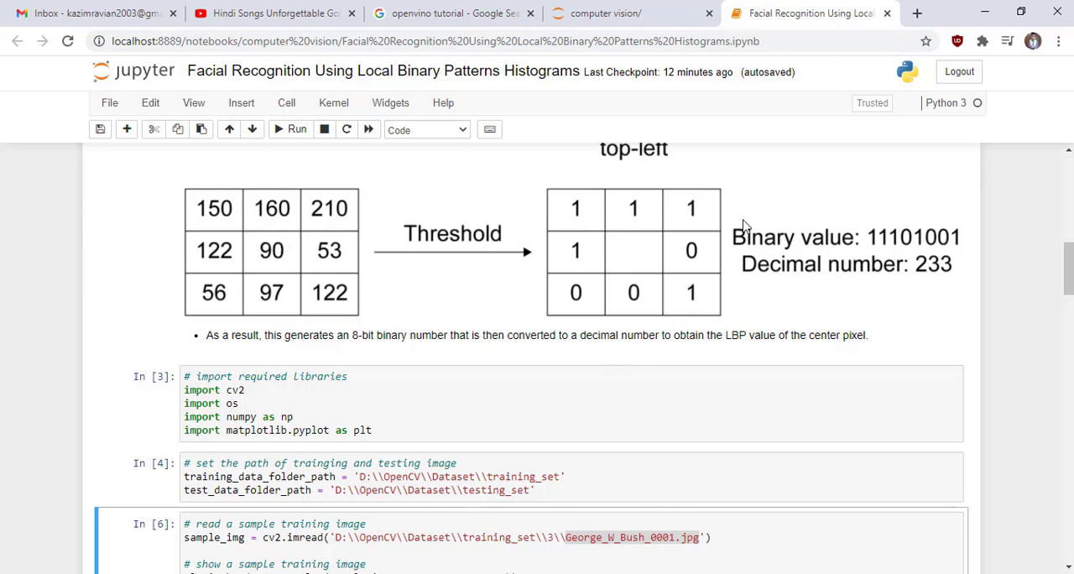
mouse_move(598, 206)
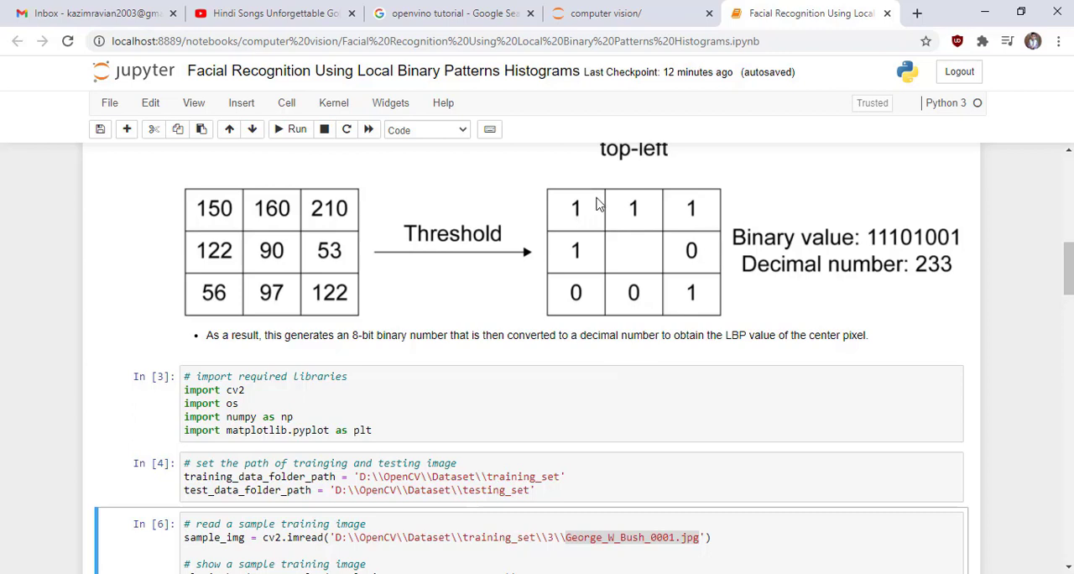
mouse_move(688, 233)
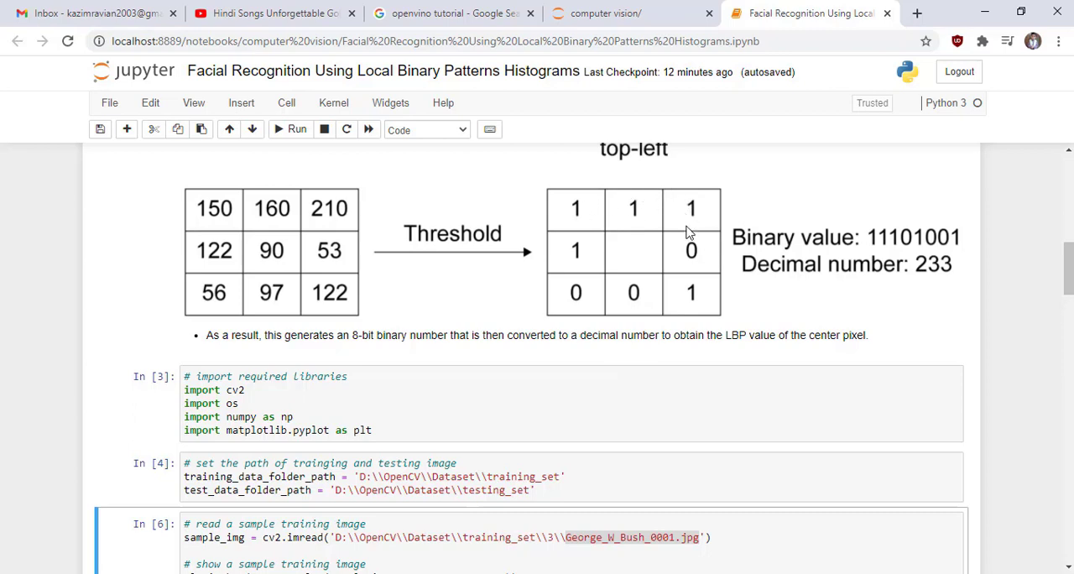
mouse_move(853, 252)
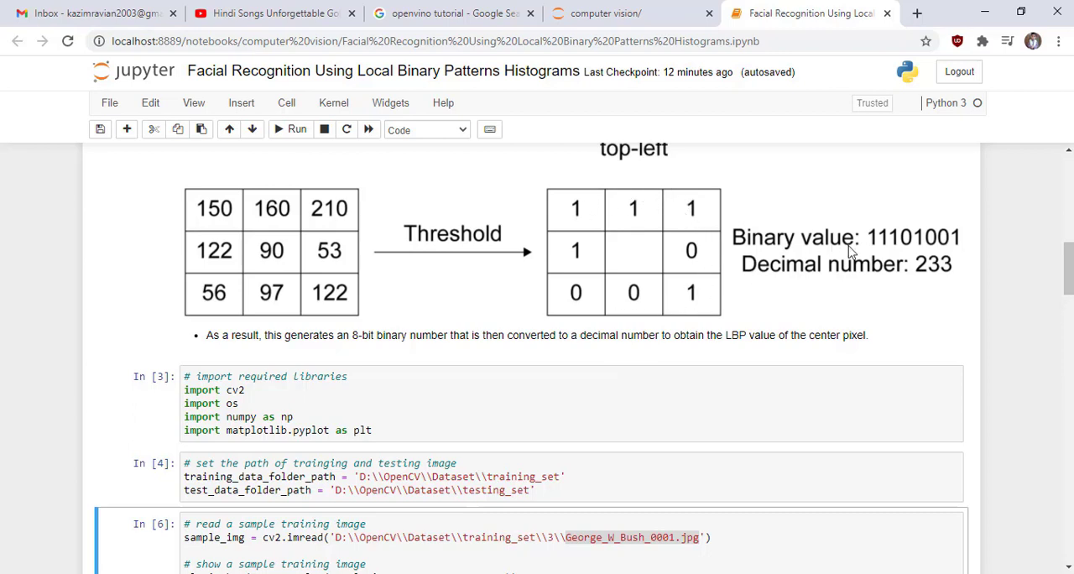
mouse_move(950, 262)
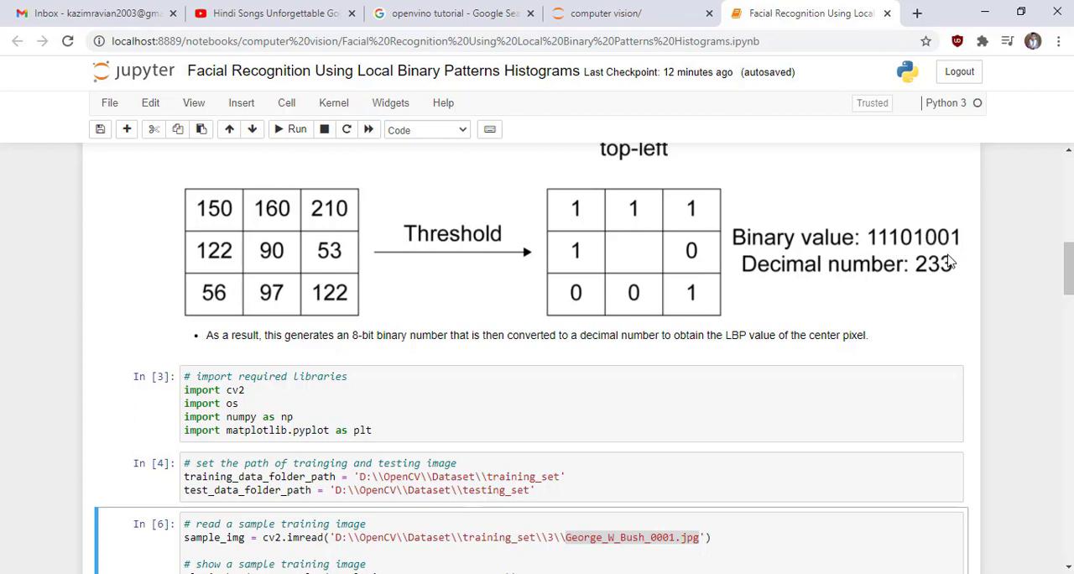
mouse_move(932, 278)
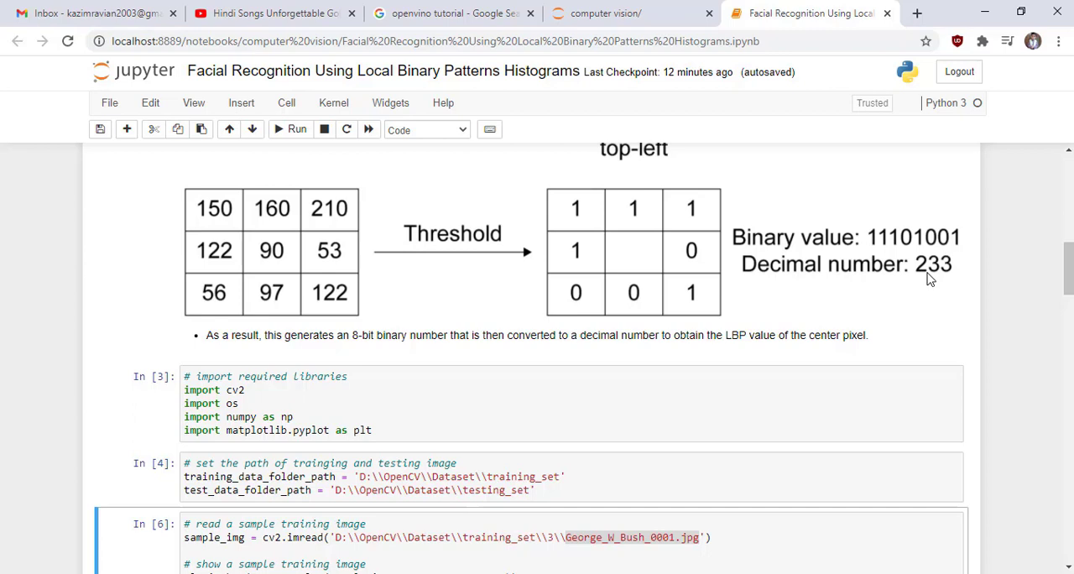
scroll("down", 3)
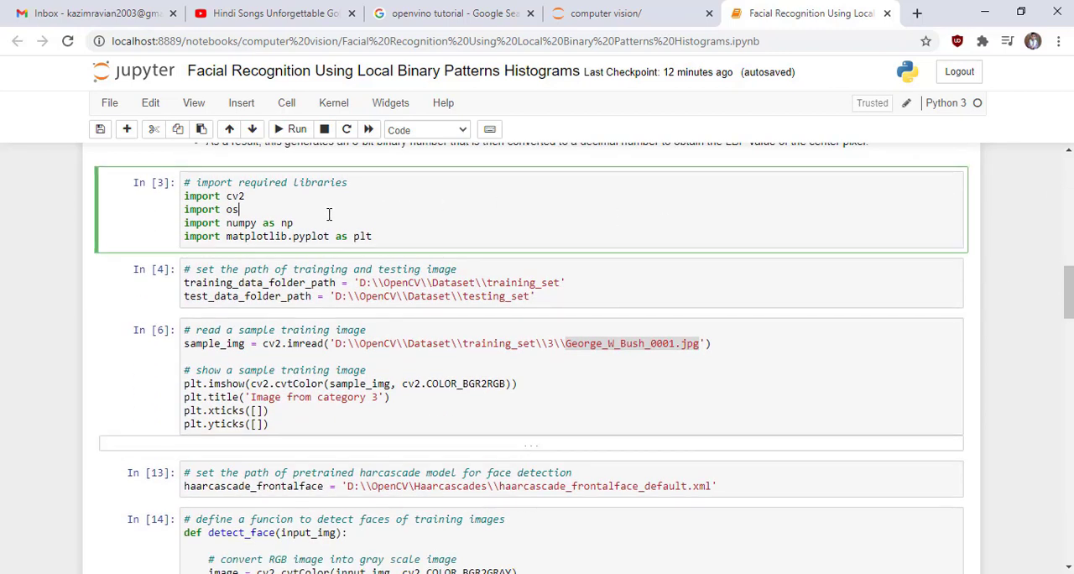
Run the imports, train/test path setup and sample training image plot showing category 3
left_click(295, 129)
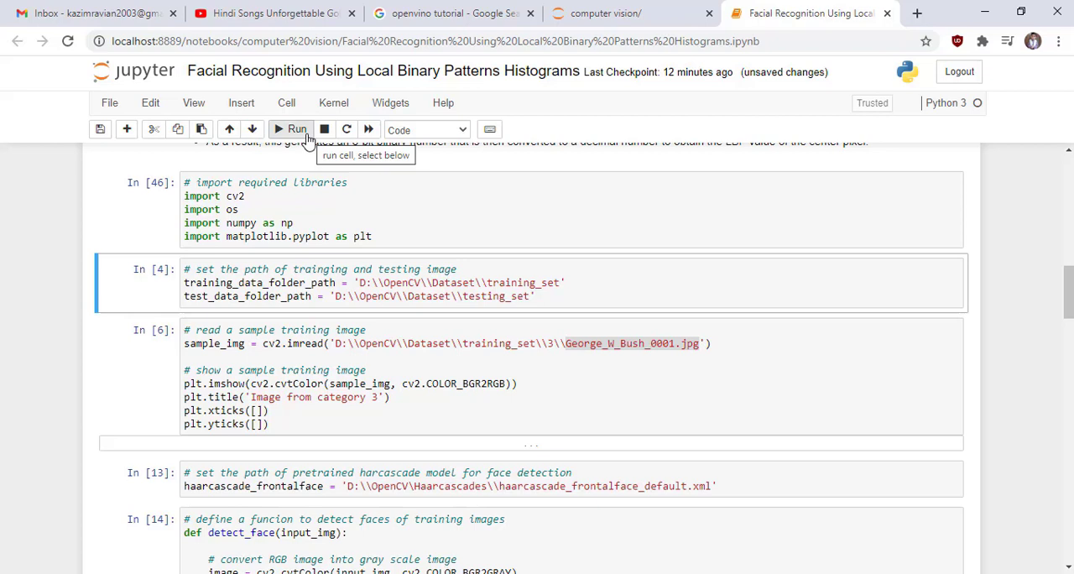
left_click(292, 129)
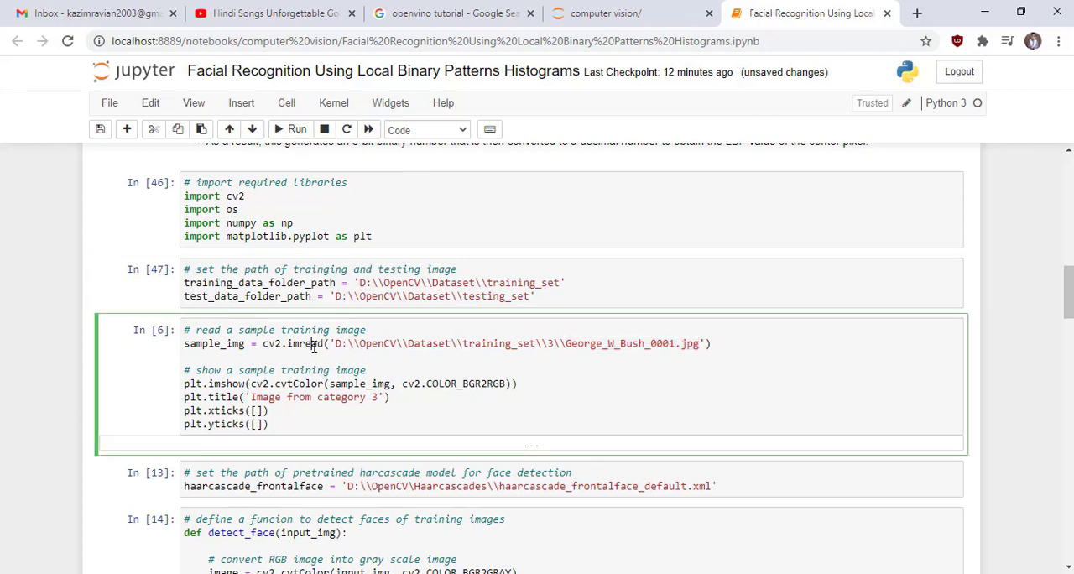
mouse_move(249, 383)
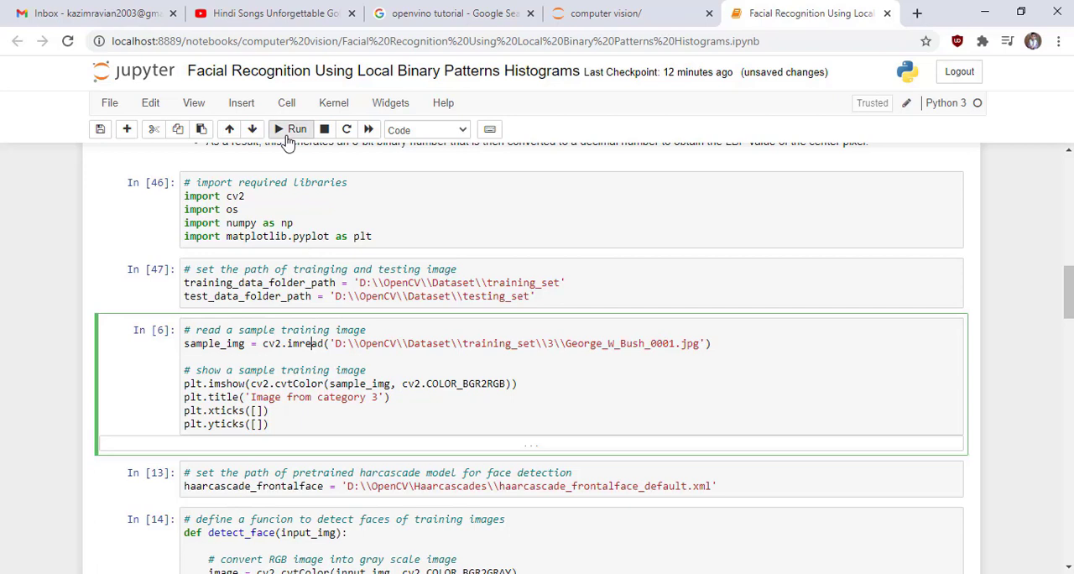
left_click(292, 127)
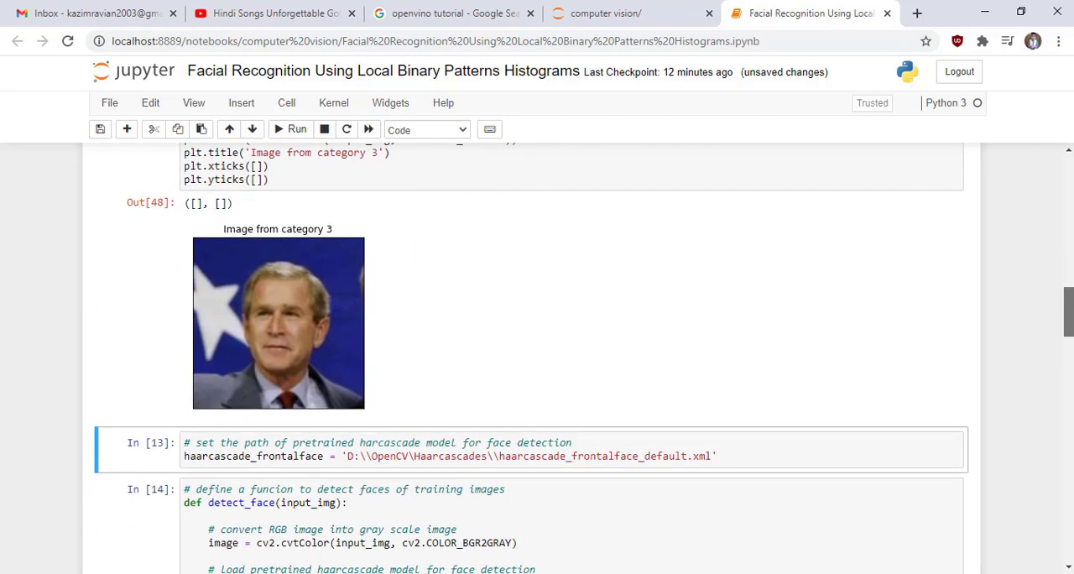
Run the haarcascade path cell, review detect_face, and reach the prepare_training_data cell
scroll("down", 3)
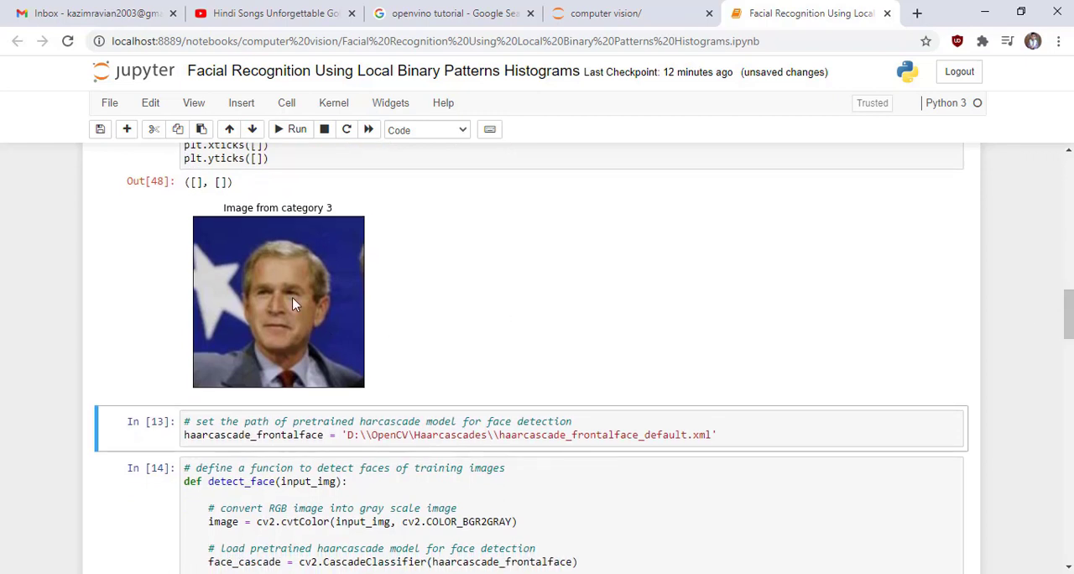
mouse_move(296, 279)
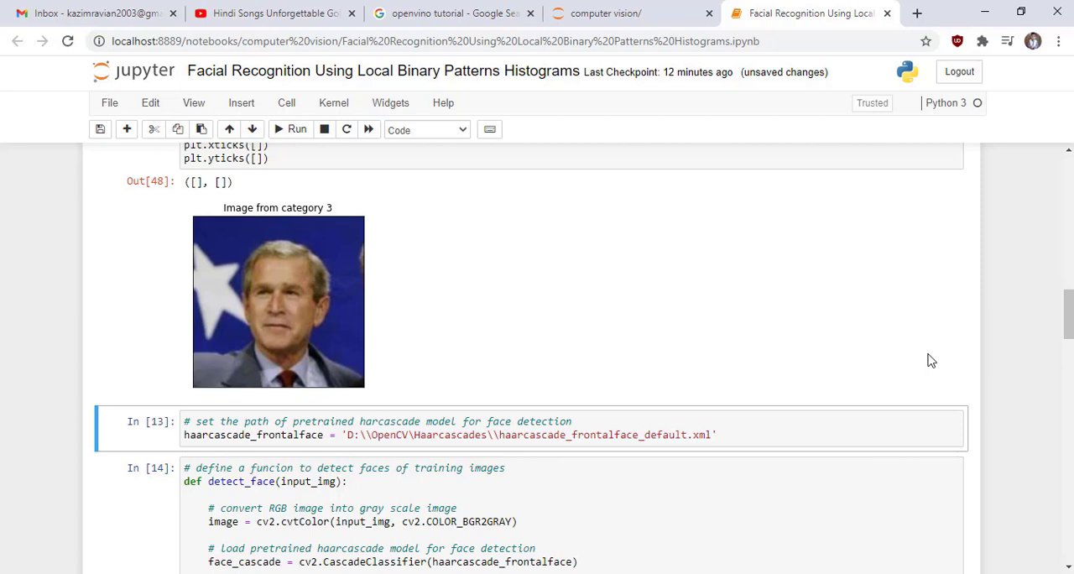
scroll("down", 3)
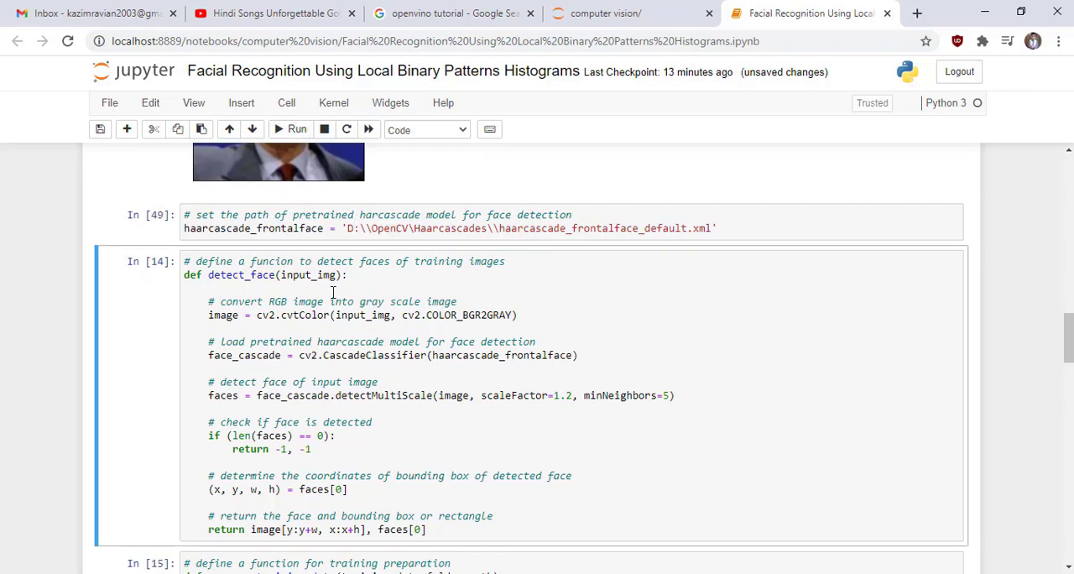
mouse_move(494, 277)
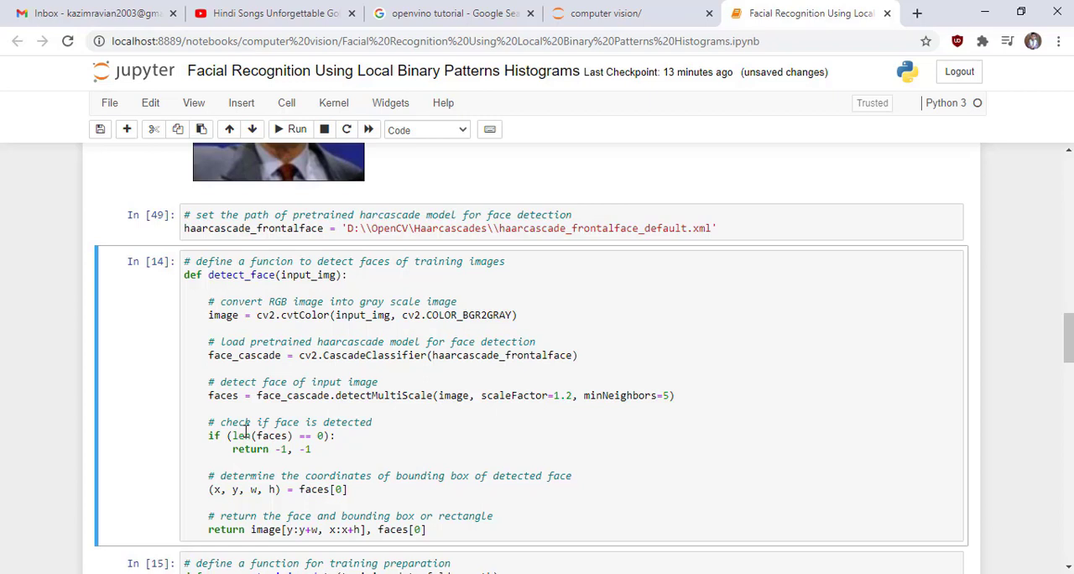
left_click(322, 435)
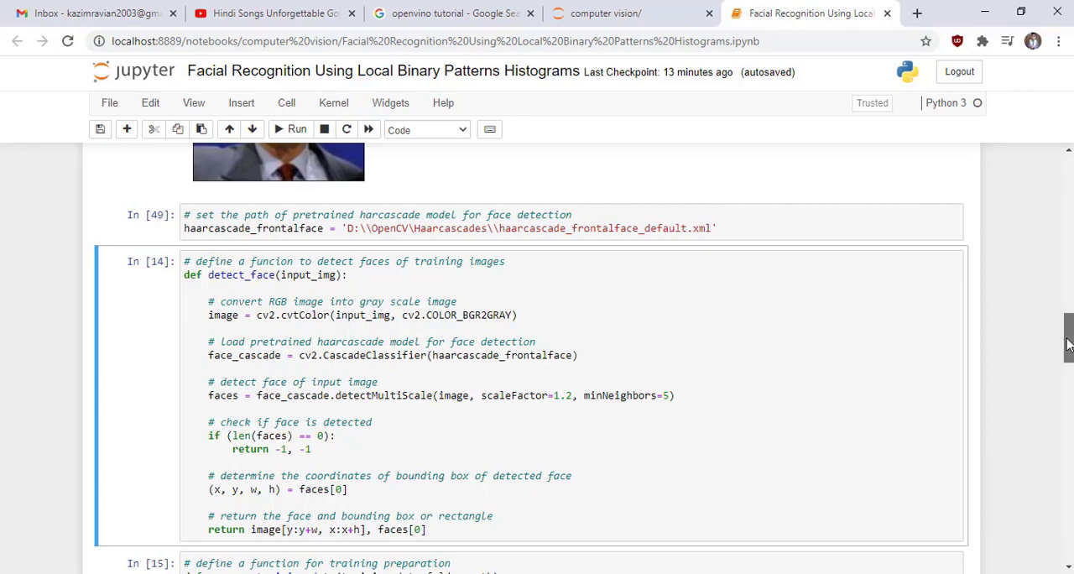
scroll("down", 3)
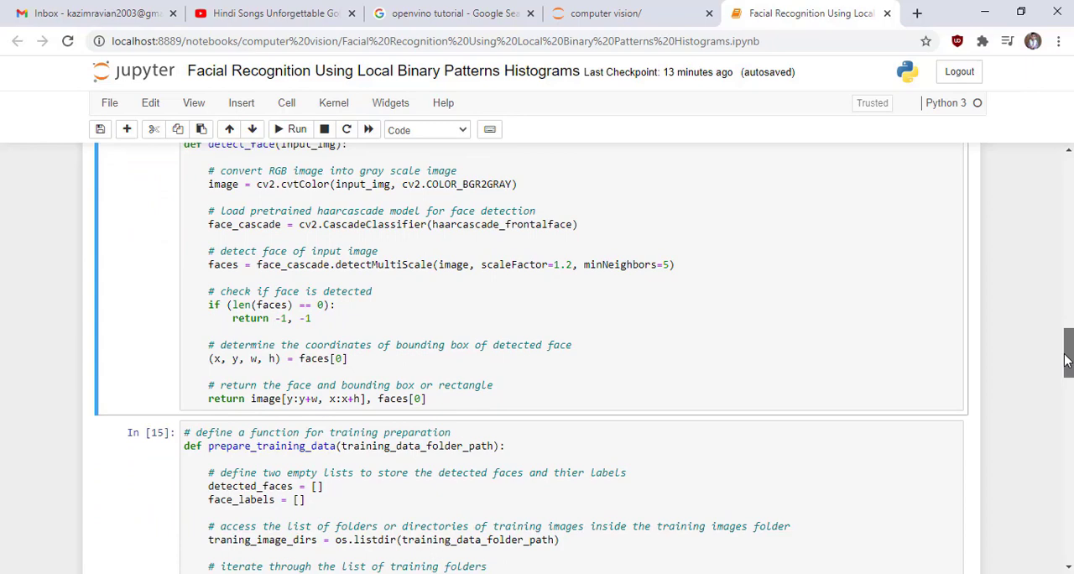
scroll("down", 3)
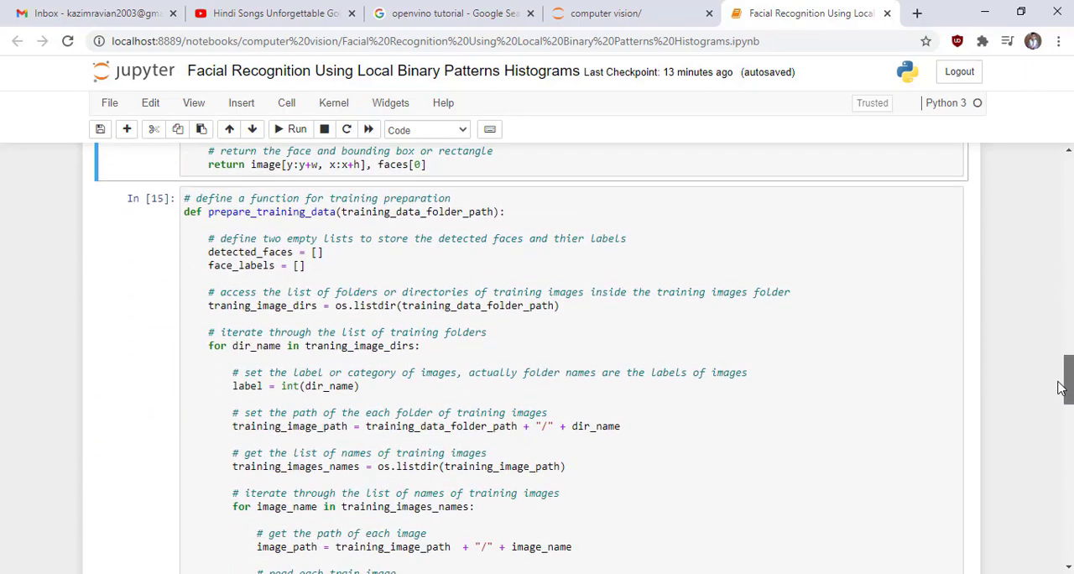
scroll("down", 3)
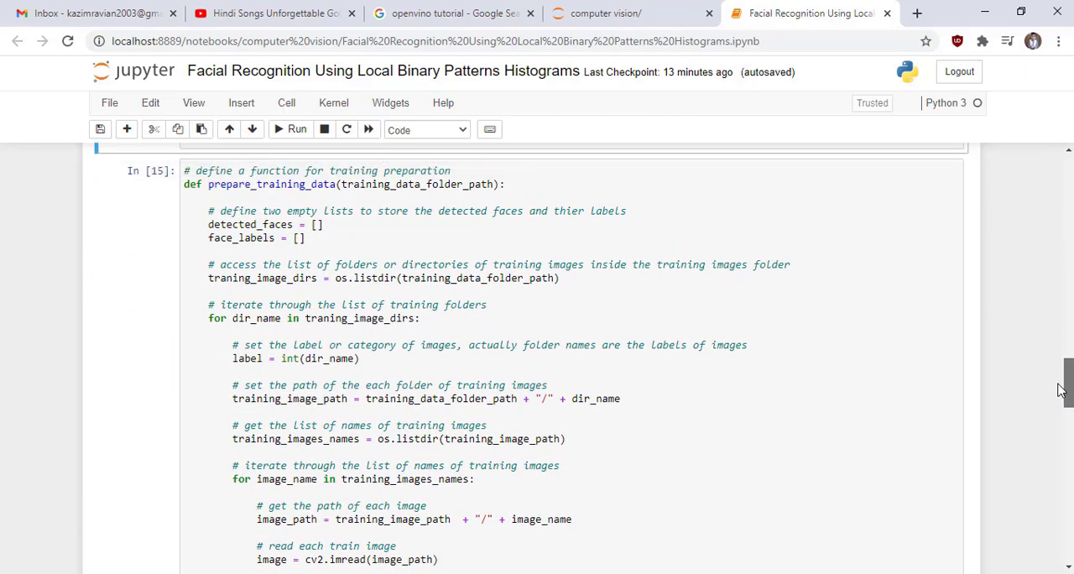
left_click(277, 171)
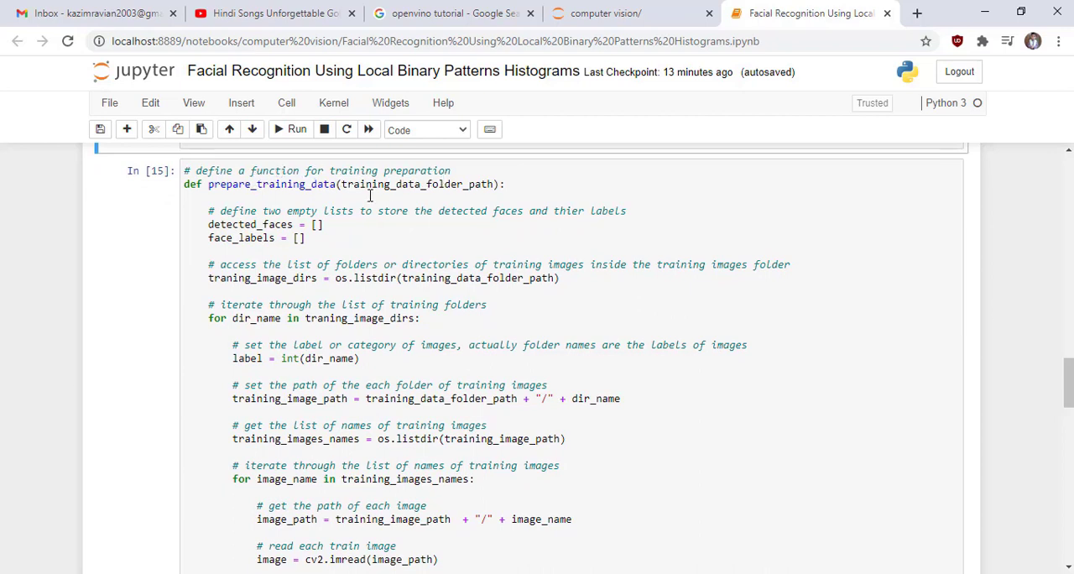
mouse_move(266, 191)
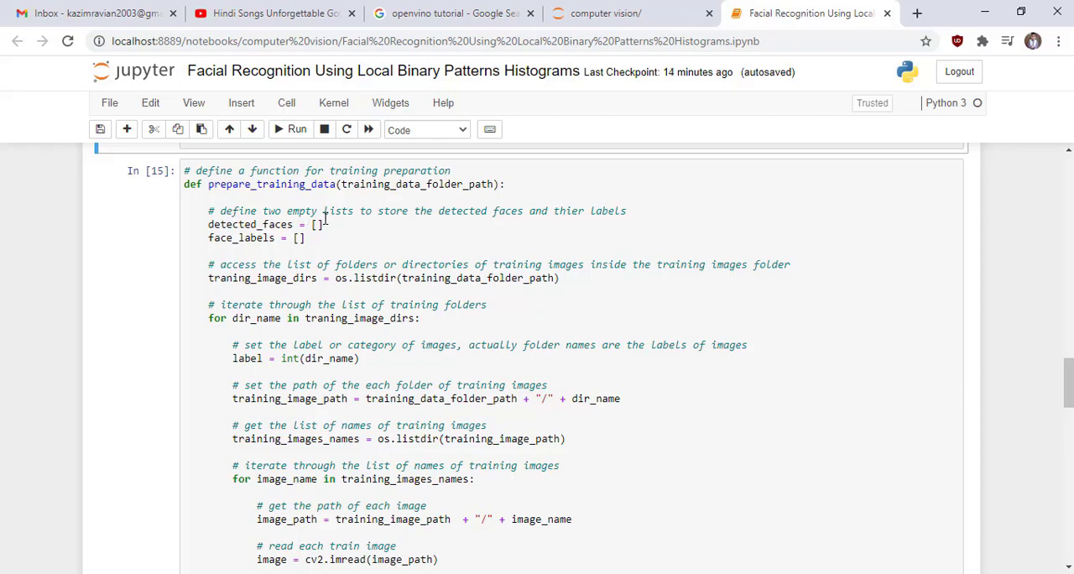
mouse_move(618, 219)
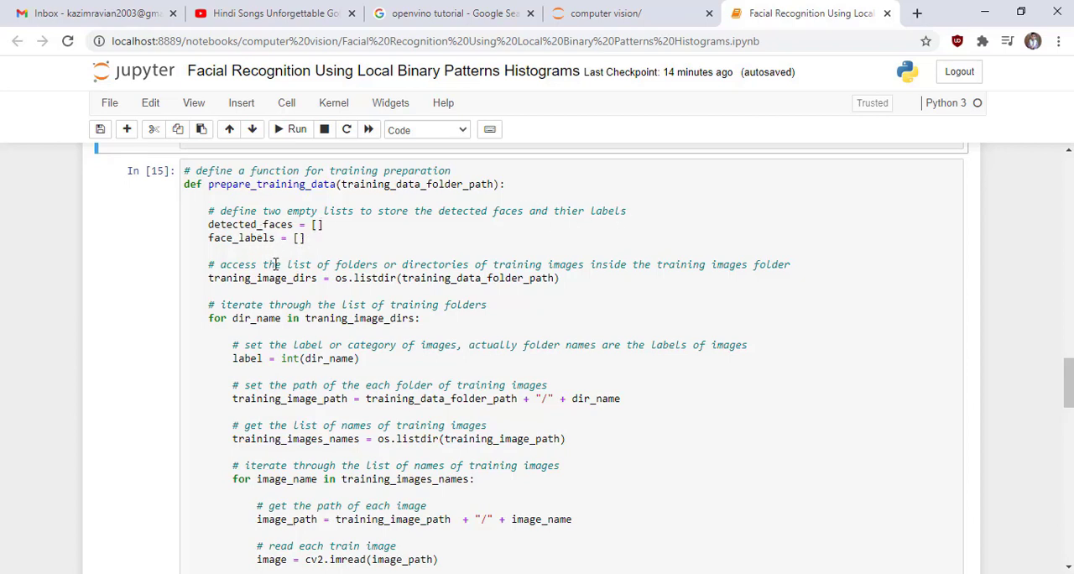
mouse_move(363, 265)
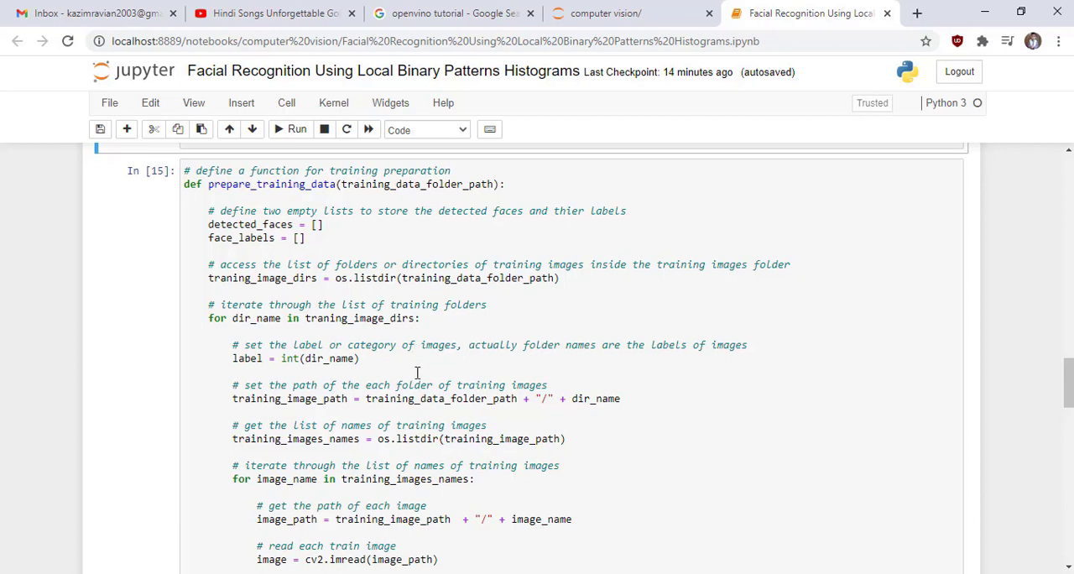
mouse_move(695, 346)
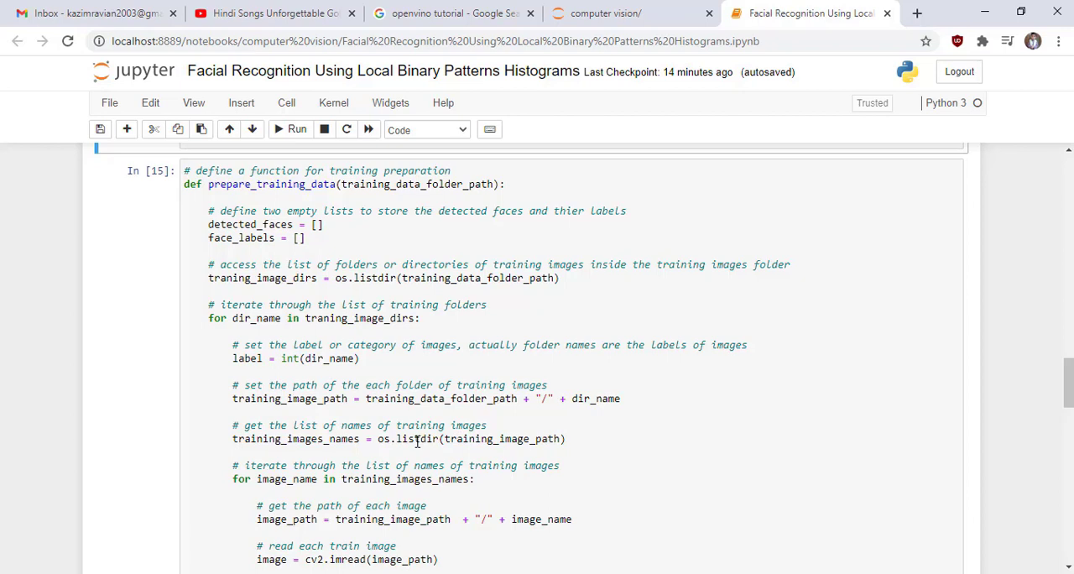
mouse_move(329, 467)
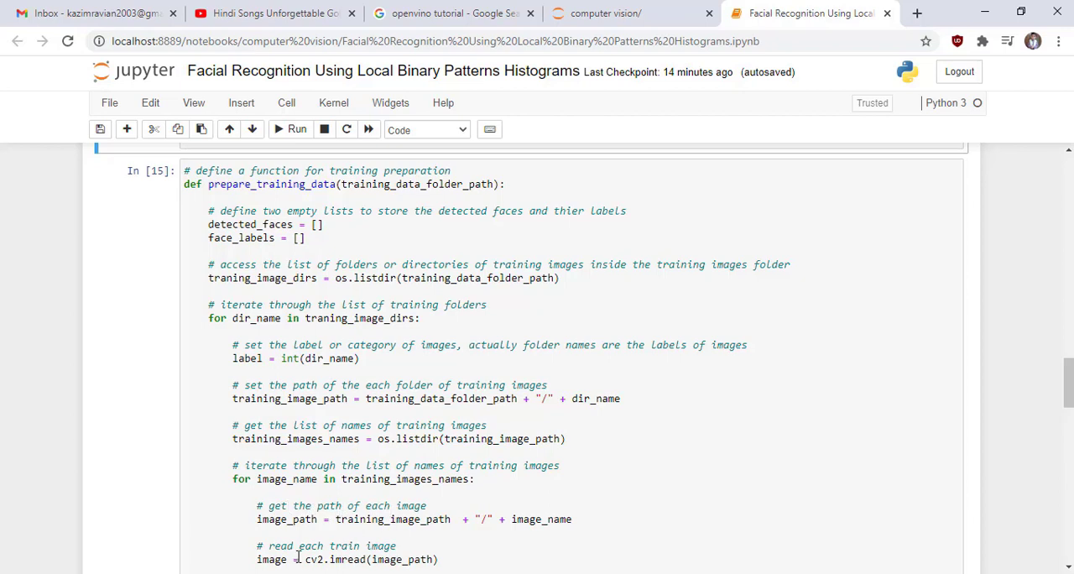
mouse_move(995, 453)
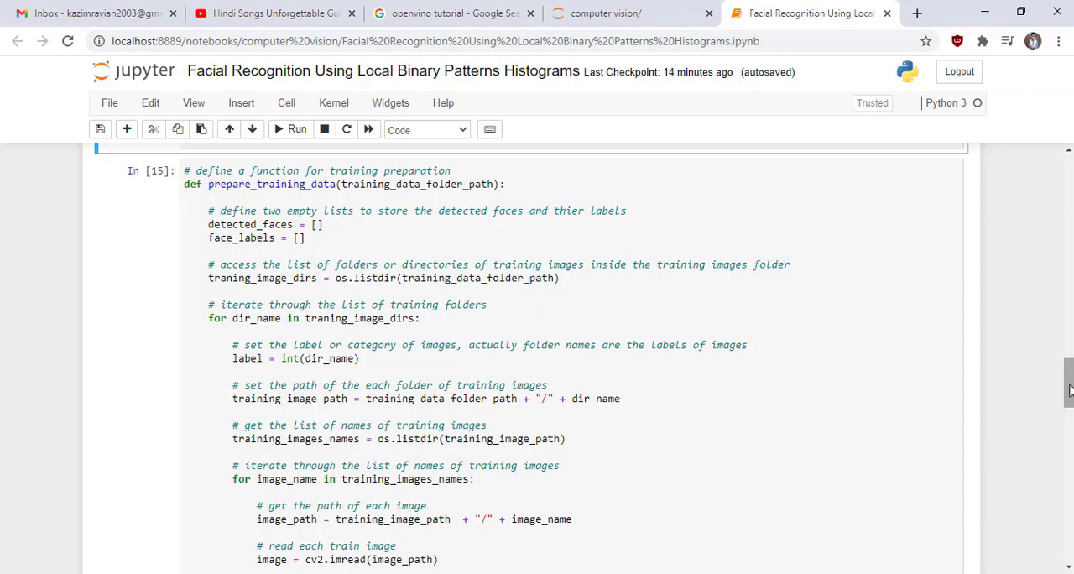
scroll("down", 3)
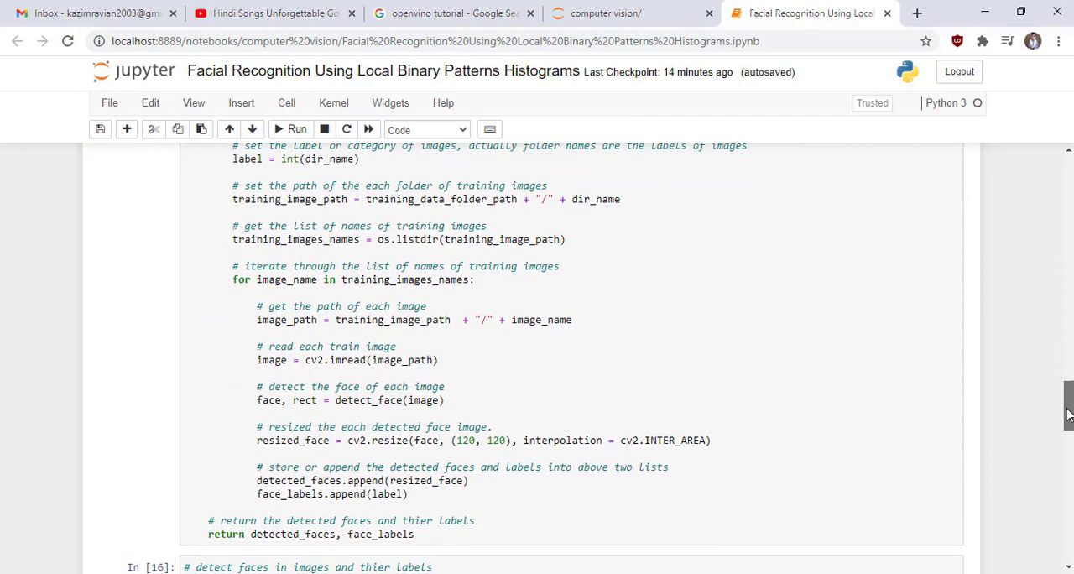
scroll("down", 3)
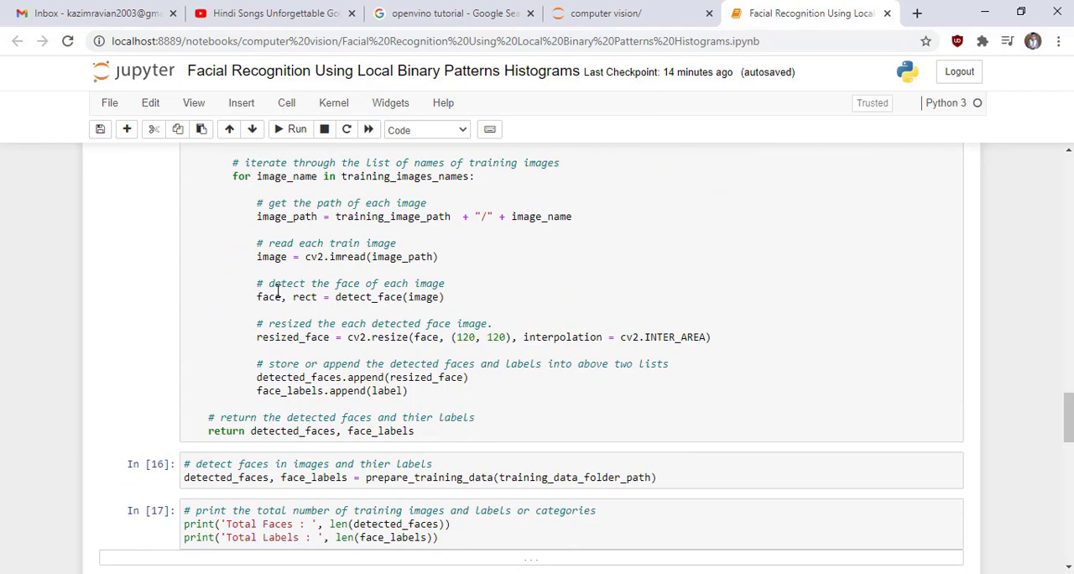
mouse_move(403, 295)
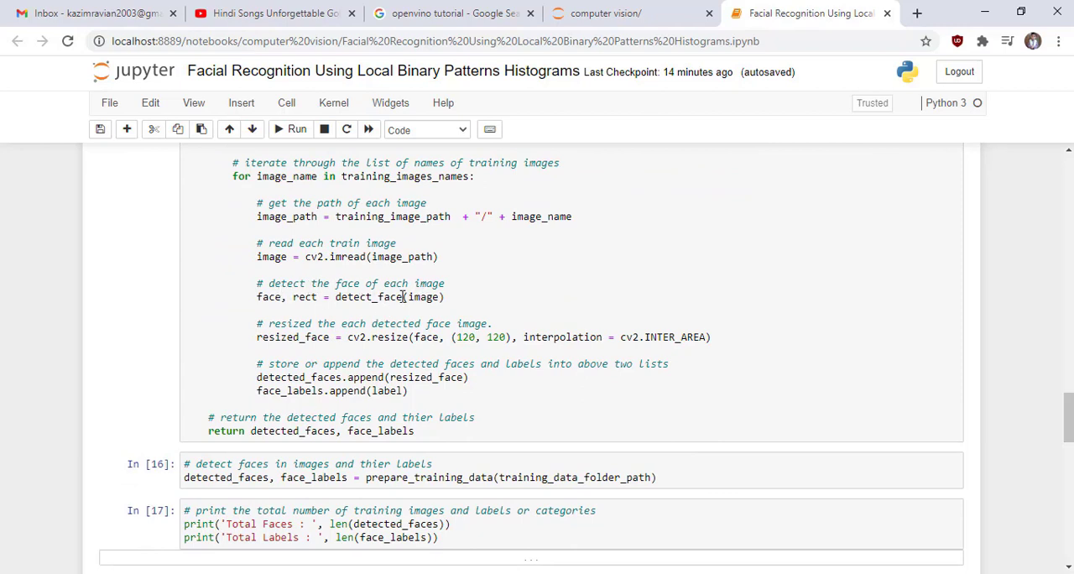
mouse_move(441, 323)
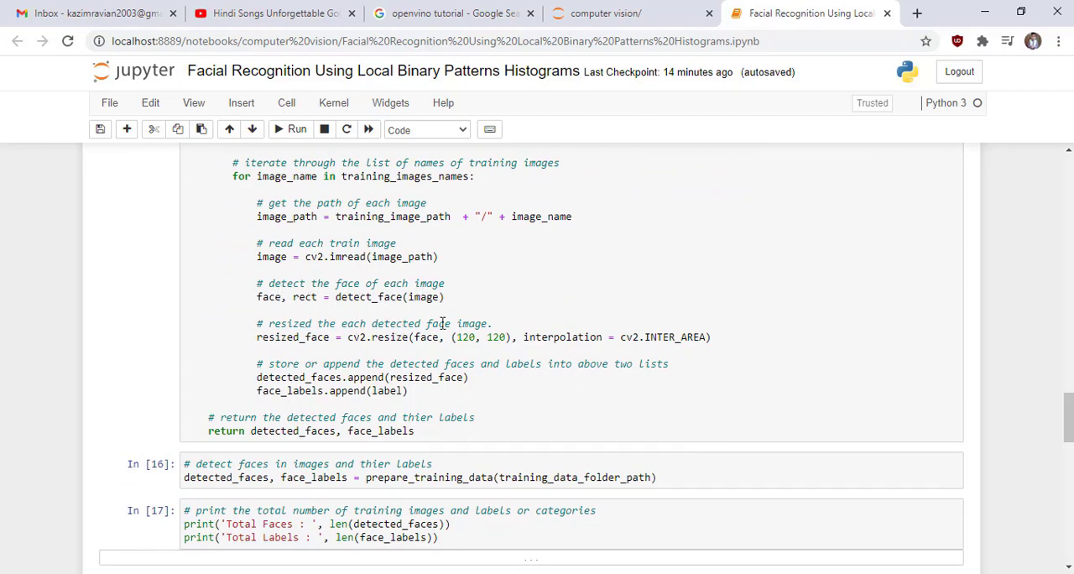
mouse_move(479, 336)
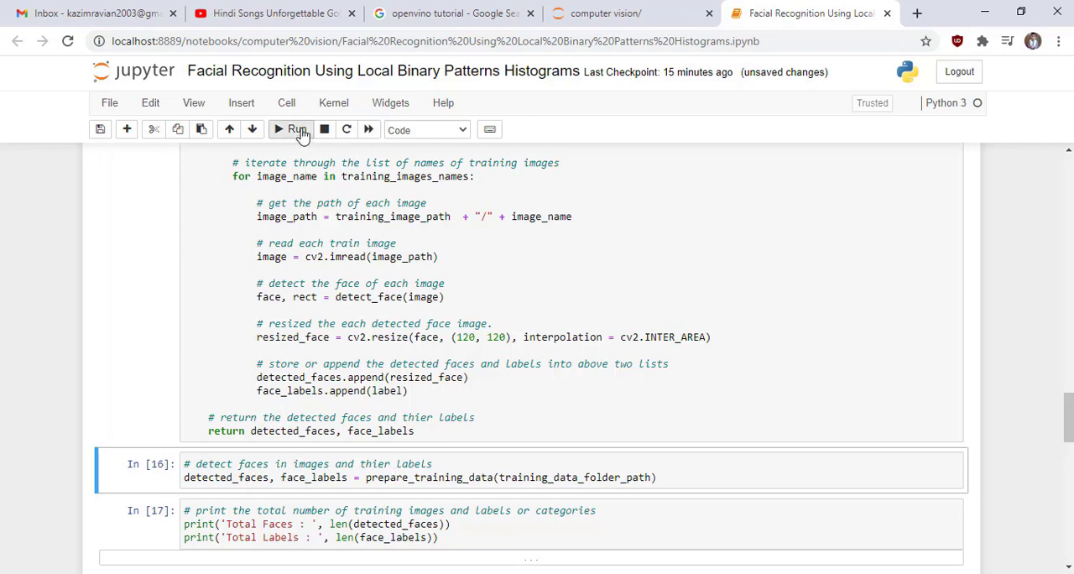
Detect faces in all training images, save the notebook, and print Total Faces 110 and Total Labels 110
left_click(294, 129)
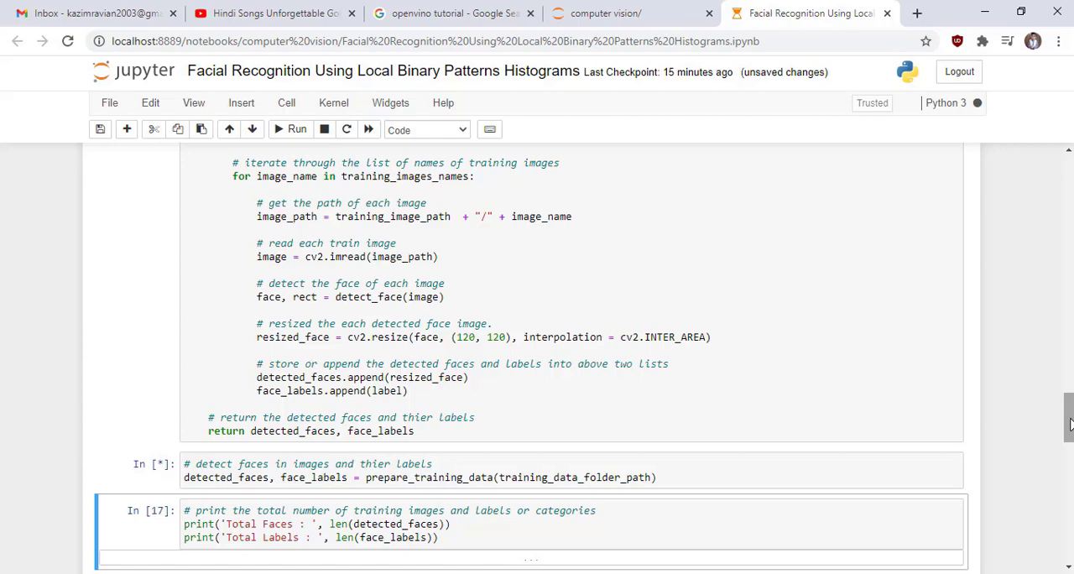
scroll("down", 3)
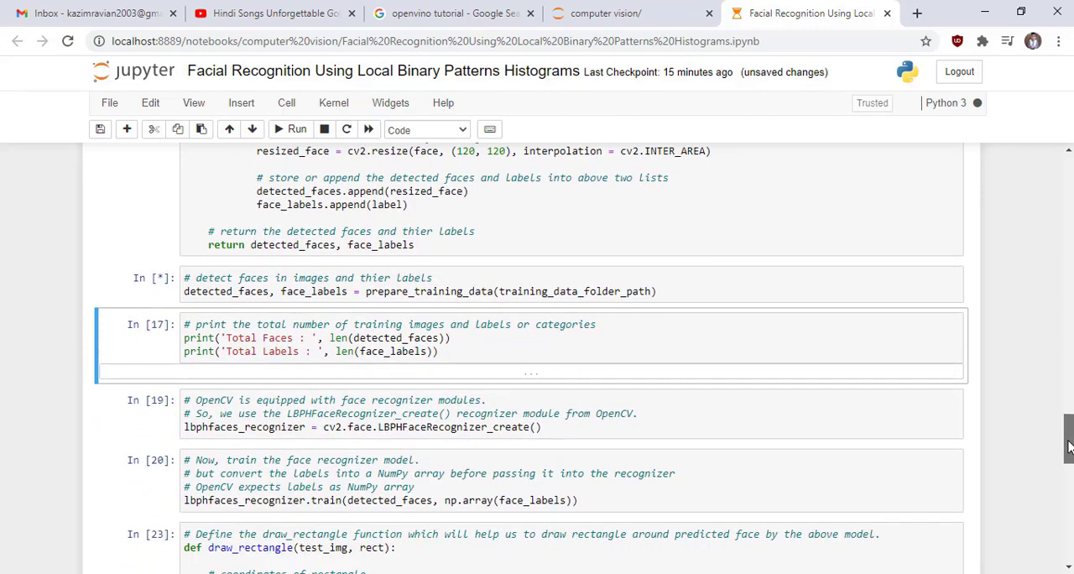
scroll("down", 3)
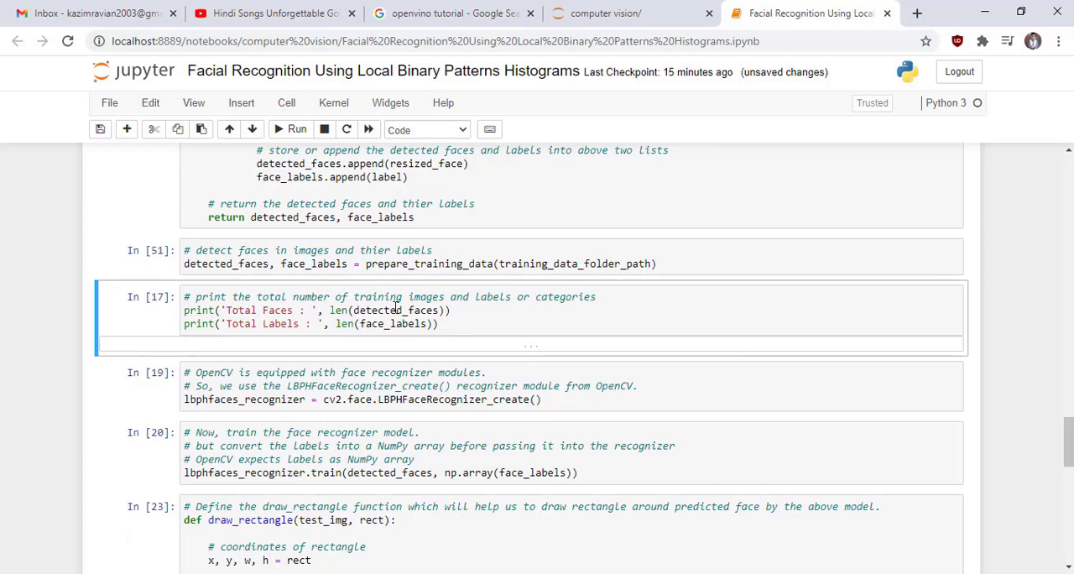
key("ctrl+s")
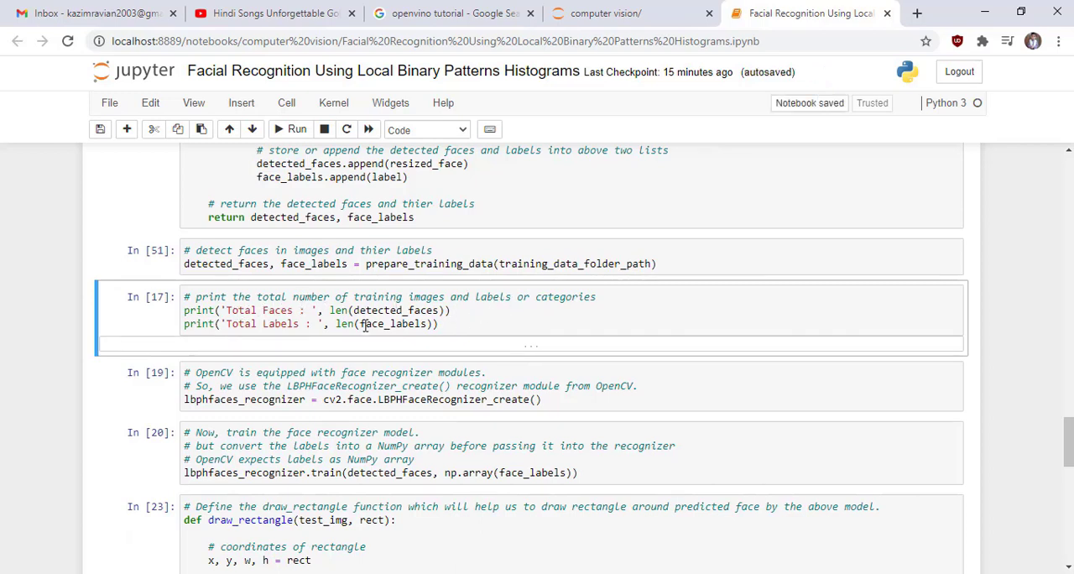
left_click(292, 129)
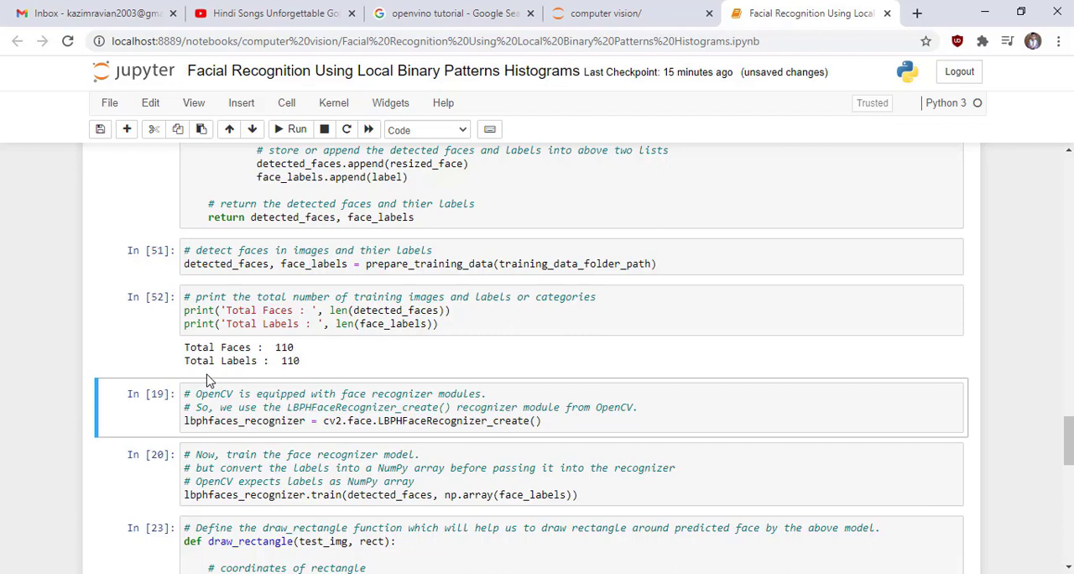
mouse_move(255, 443)
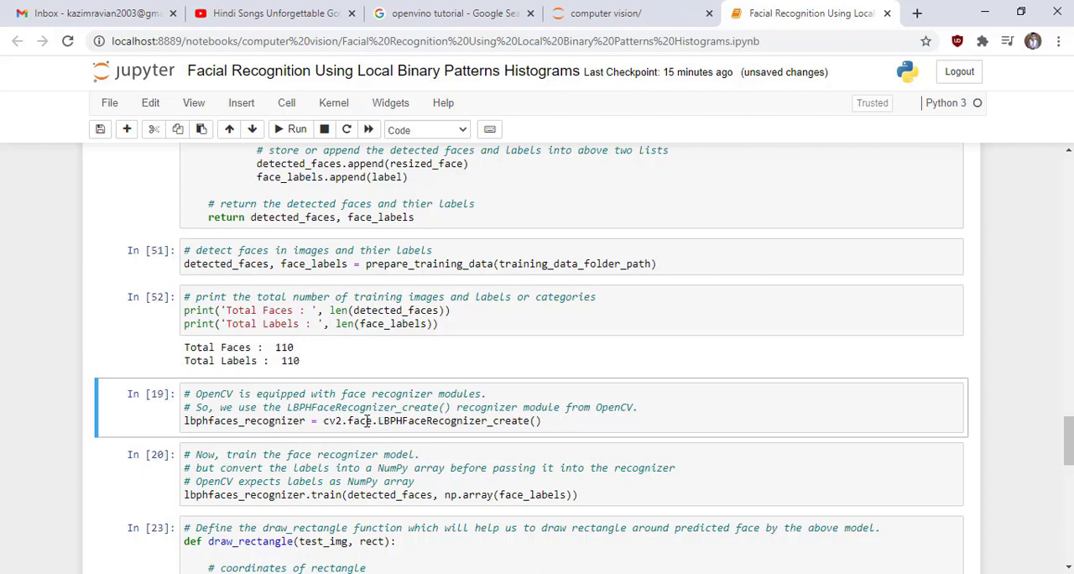
mouse_move(254, 505)
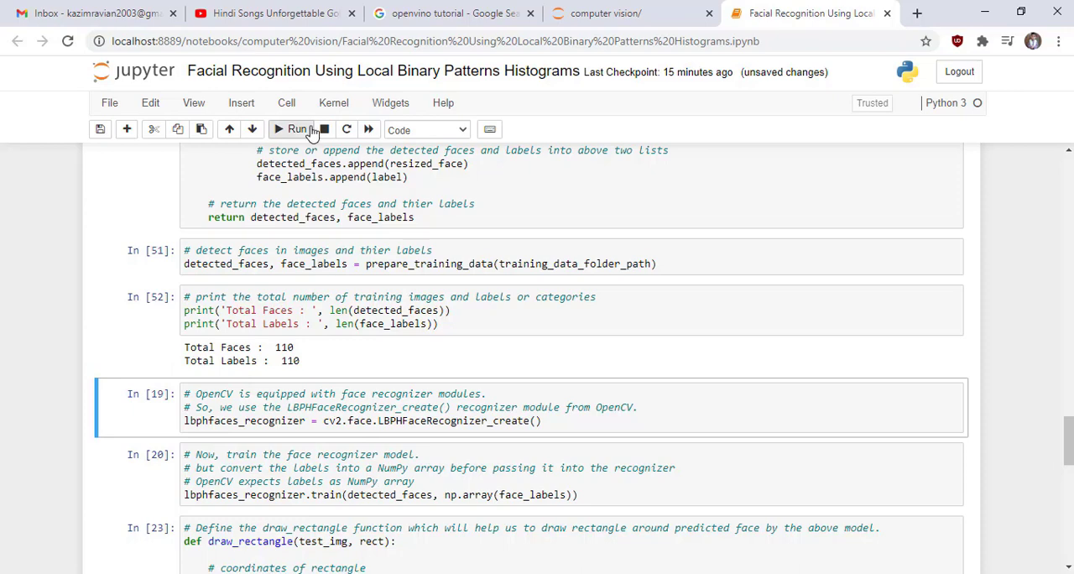
Create the LBPH face recognizer and move down to the training and drawing helper cells
left_click(295, 128)
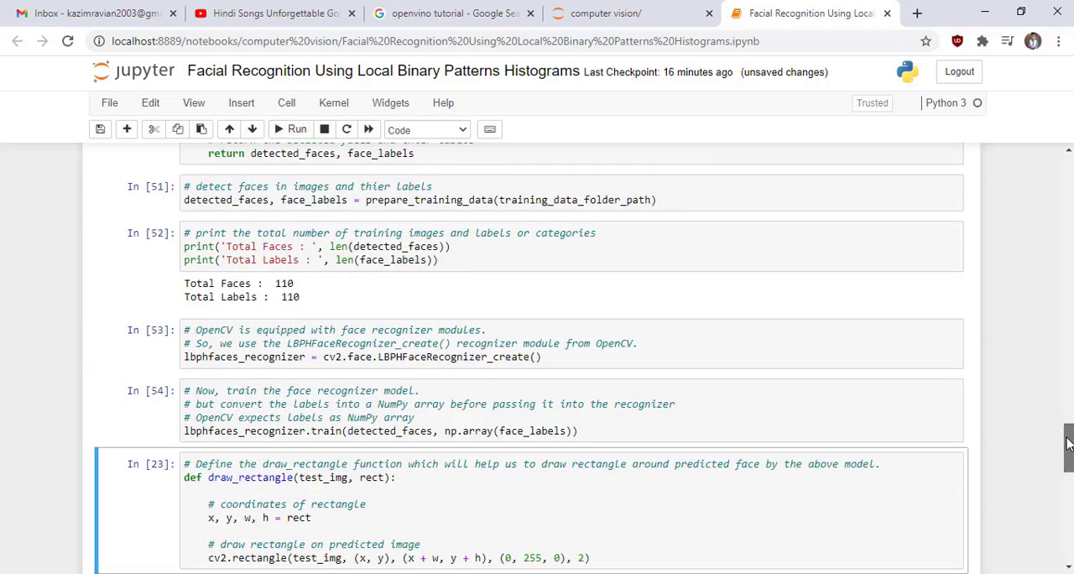
scroll("down", 3)
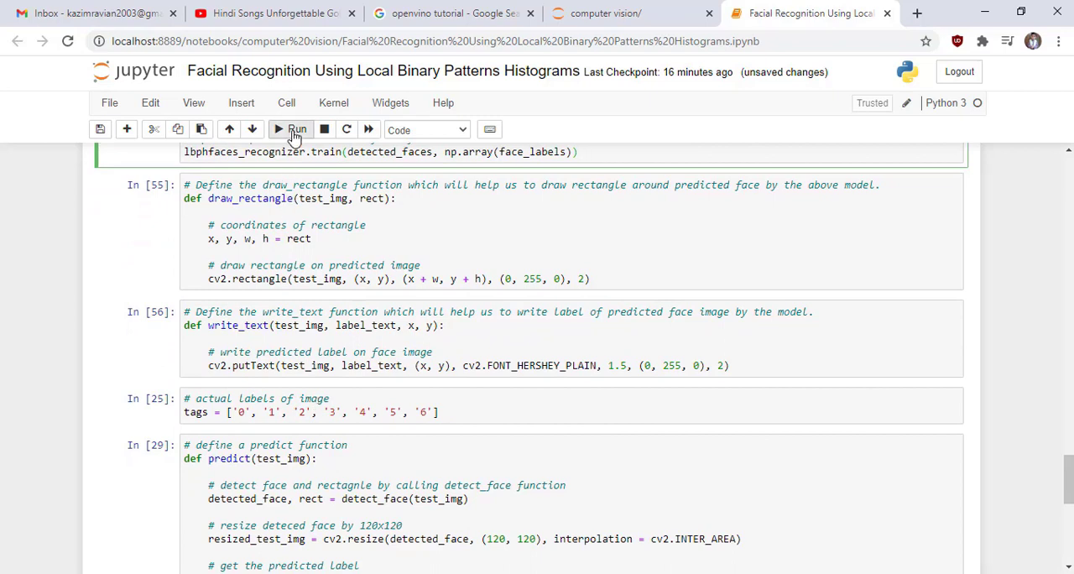
left_click(297, 130)
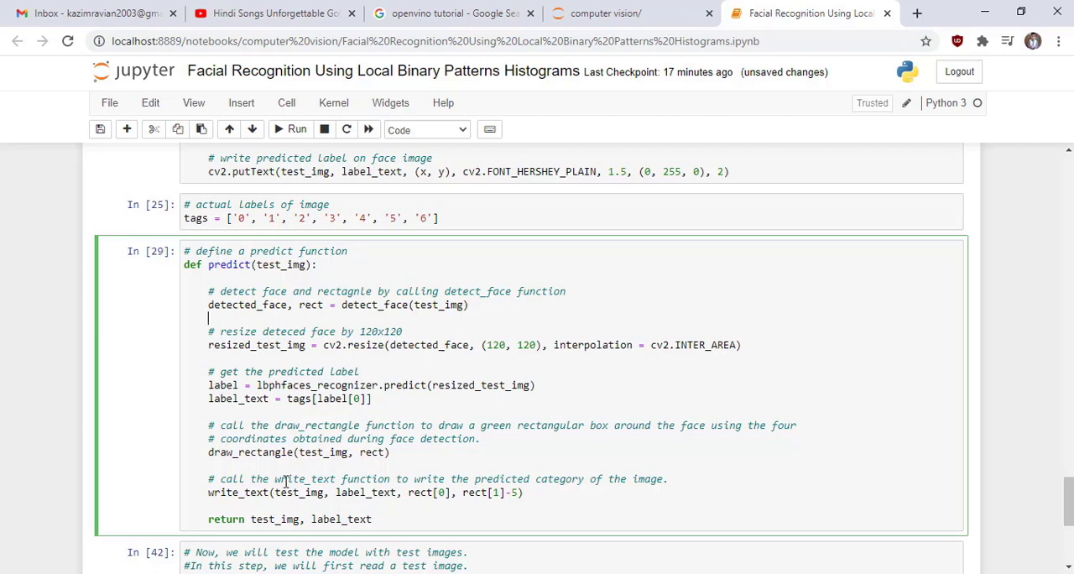
mouse_move(323, 485)
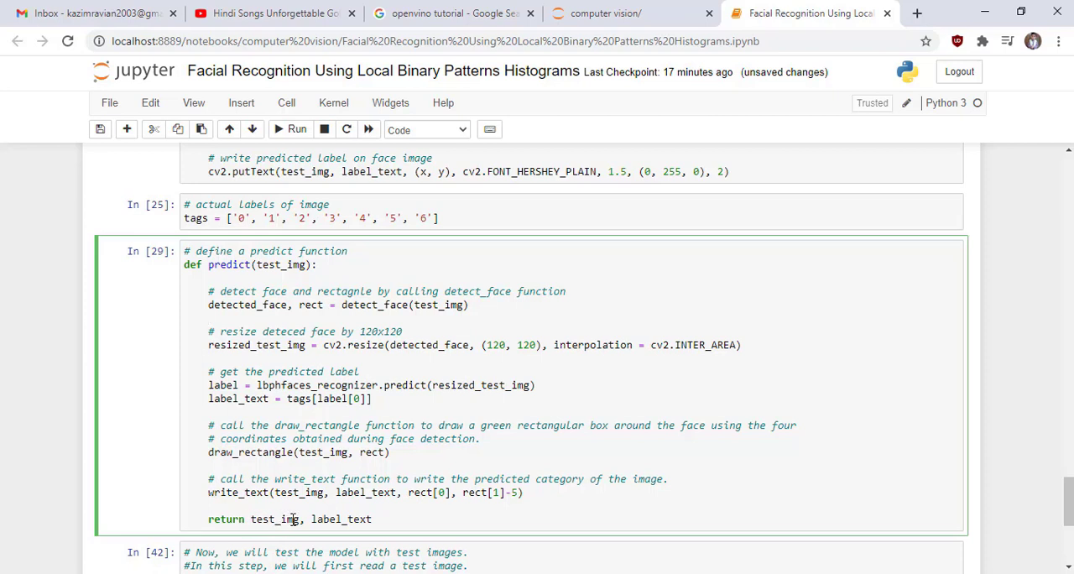
mouse_move(386, 523)
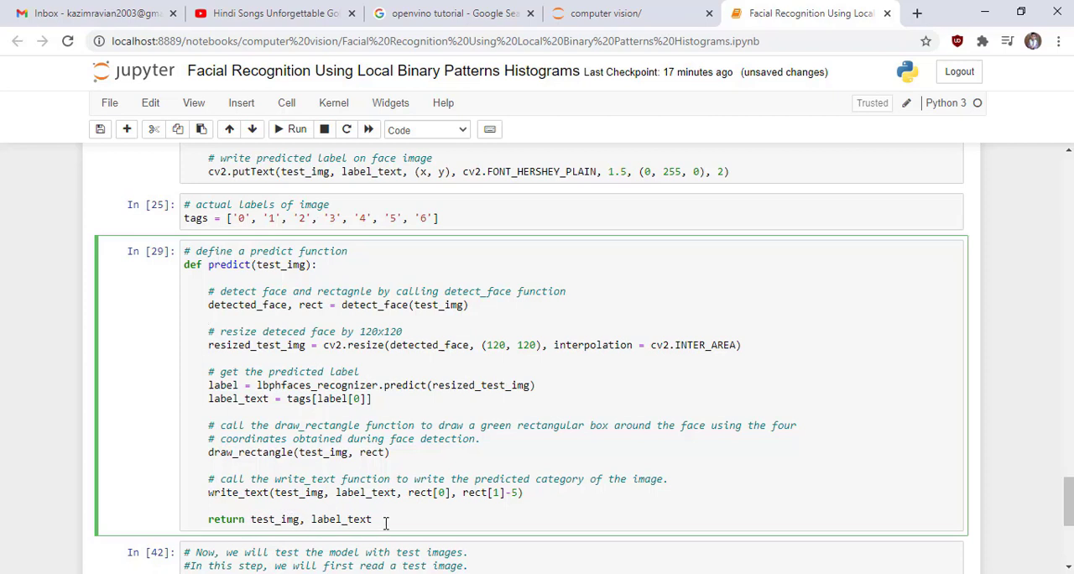
left_click(292, 129)
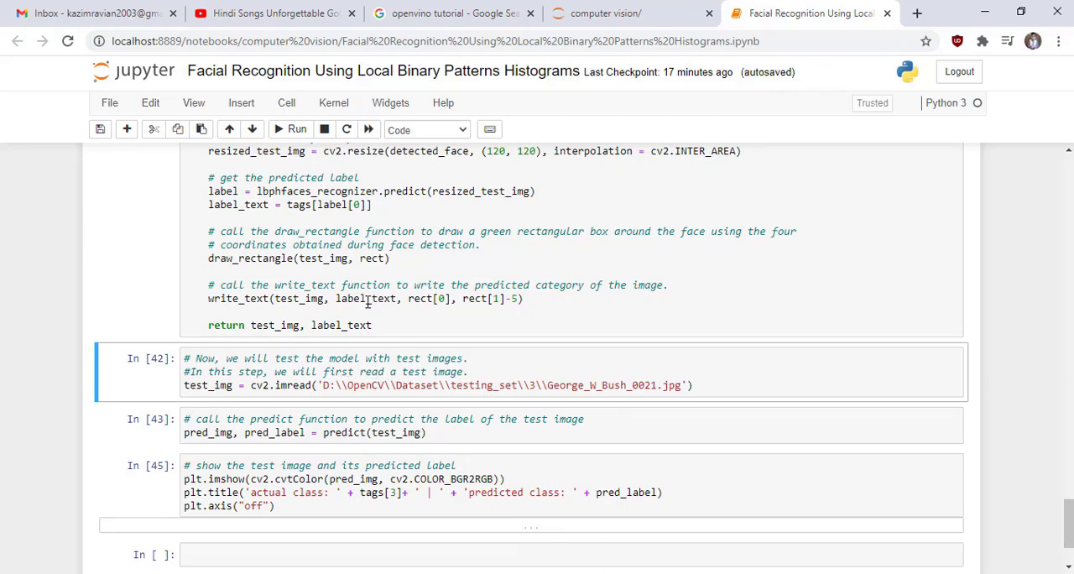
Read George_W_Bush_0021.jpg with cv2.imread as the test image for prediction
left_click(292, 129)
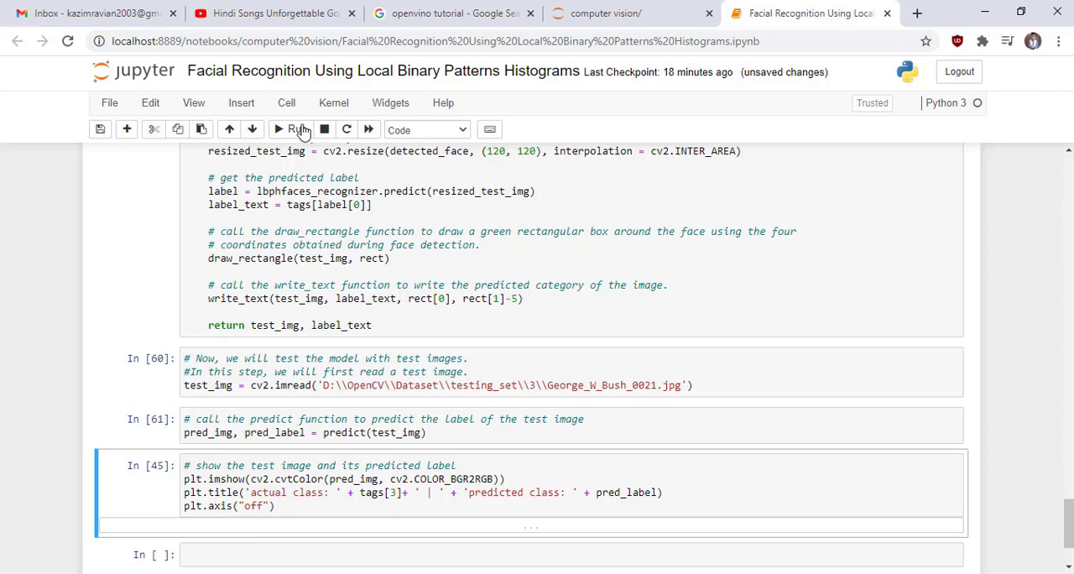
Show the test face via plt.imshow with green box, titled actual class: 3 | predicted class: 3
left_click(291, 129)
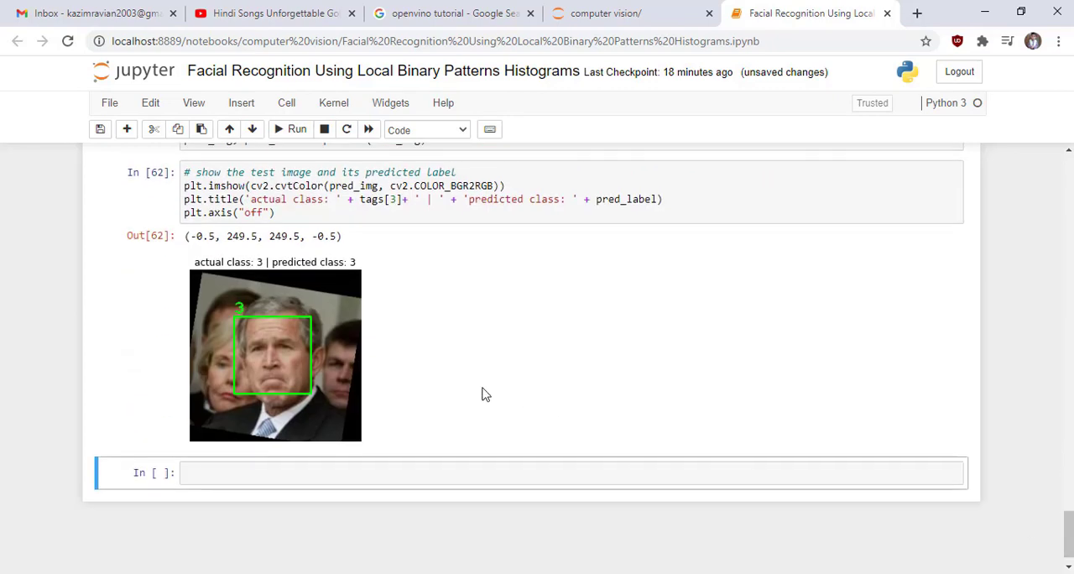
mouse_move(289, 363)
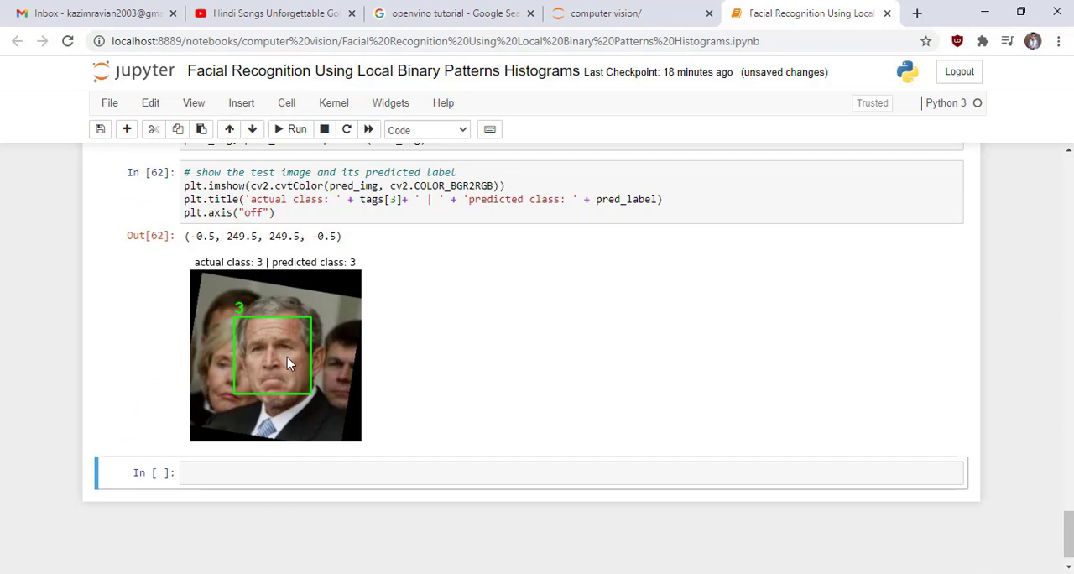
mouse_move(260, 269)
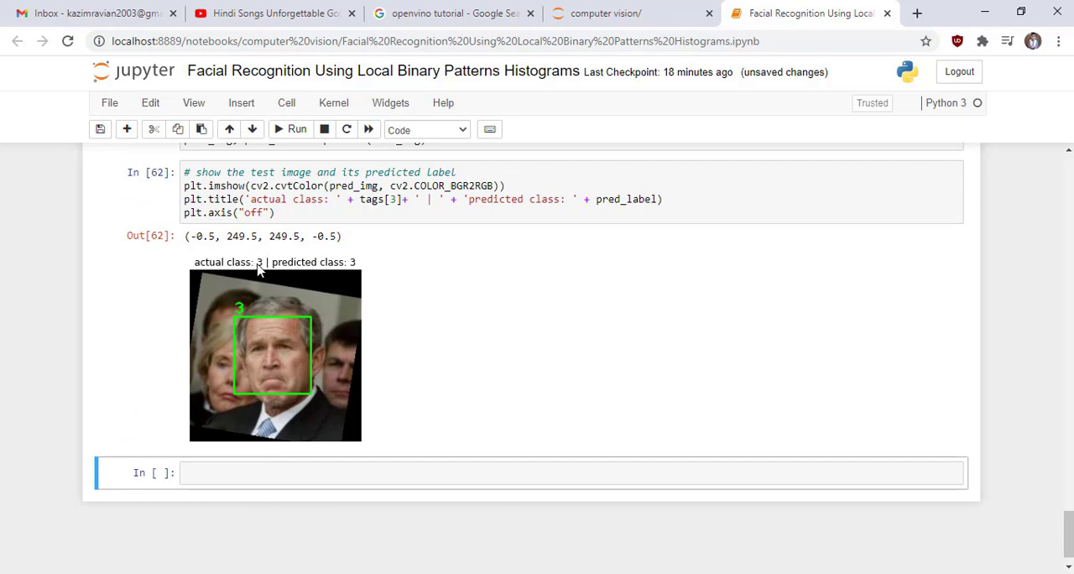
mouse_move(307, 271)
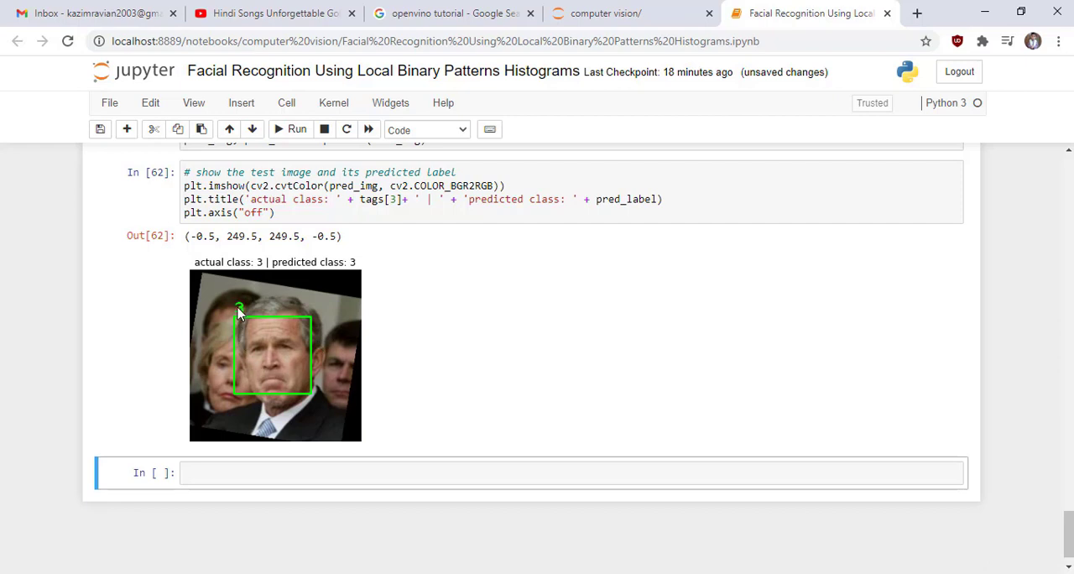
mouse_move(300, 349)
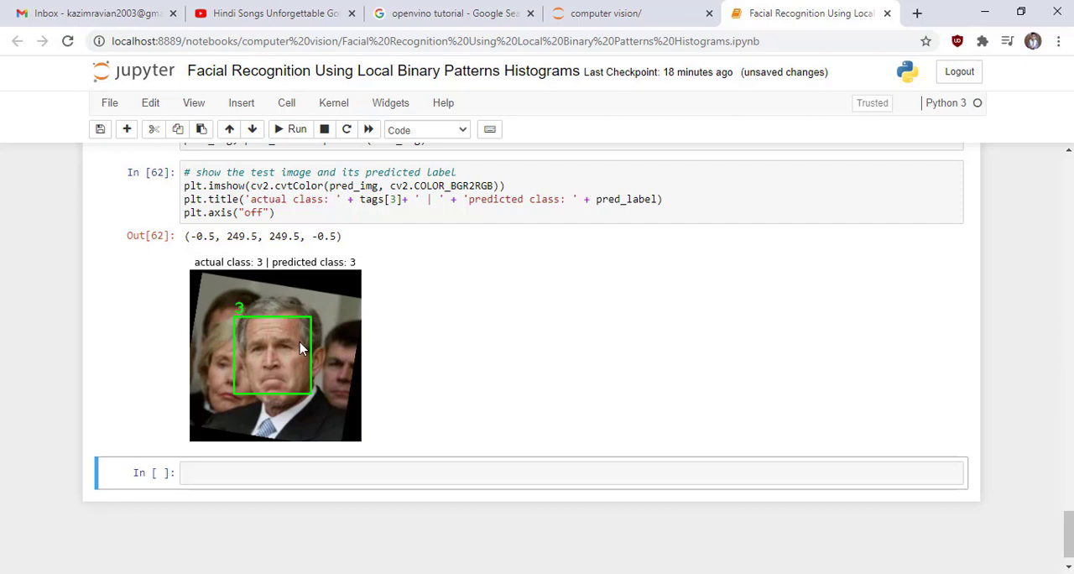
mouse_move(242, 336)
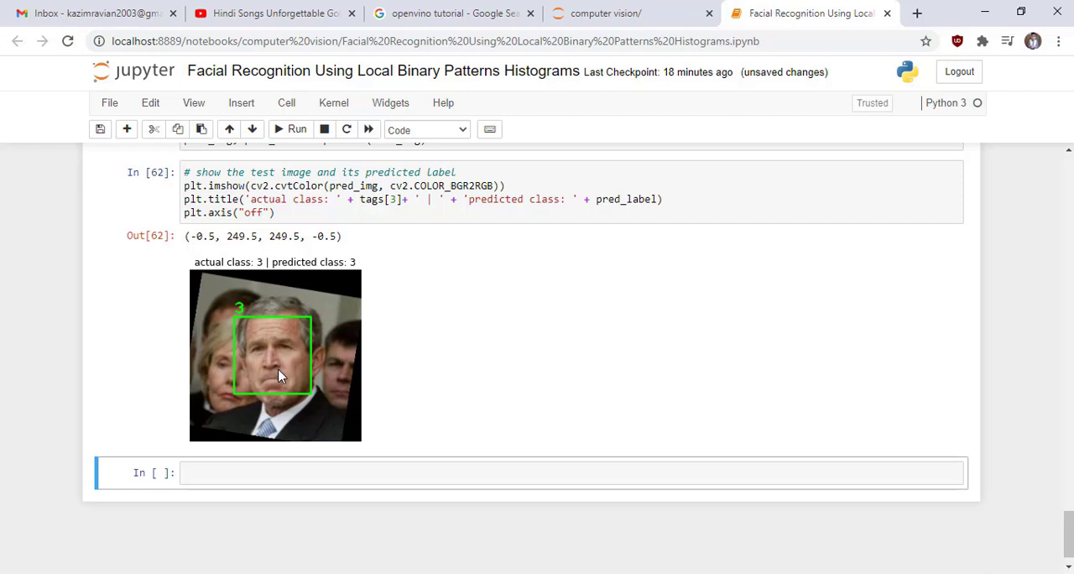
mouse_move(251, 313)
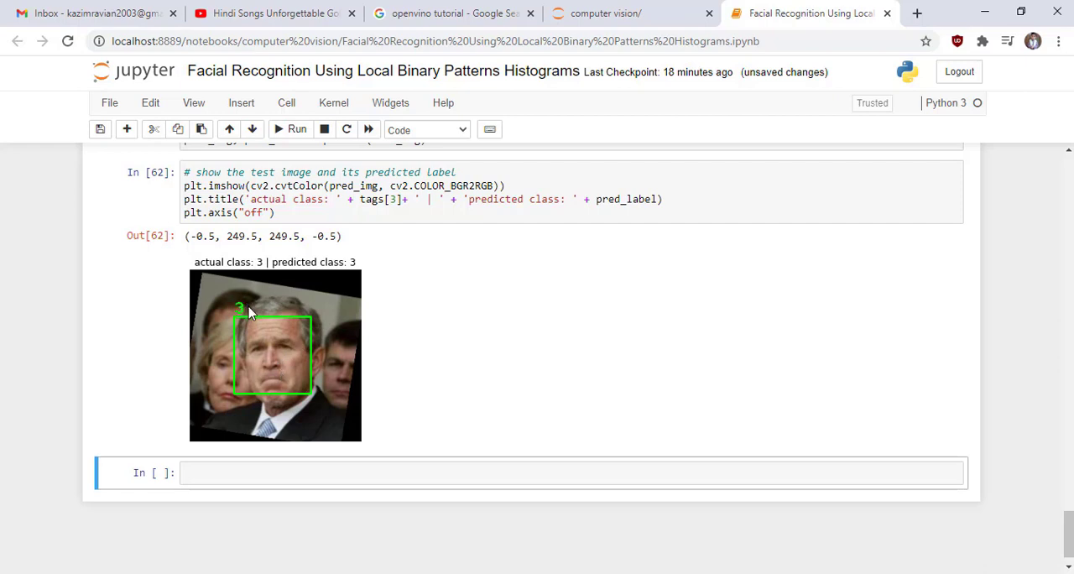
mouse_move(470, 356)
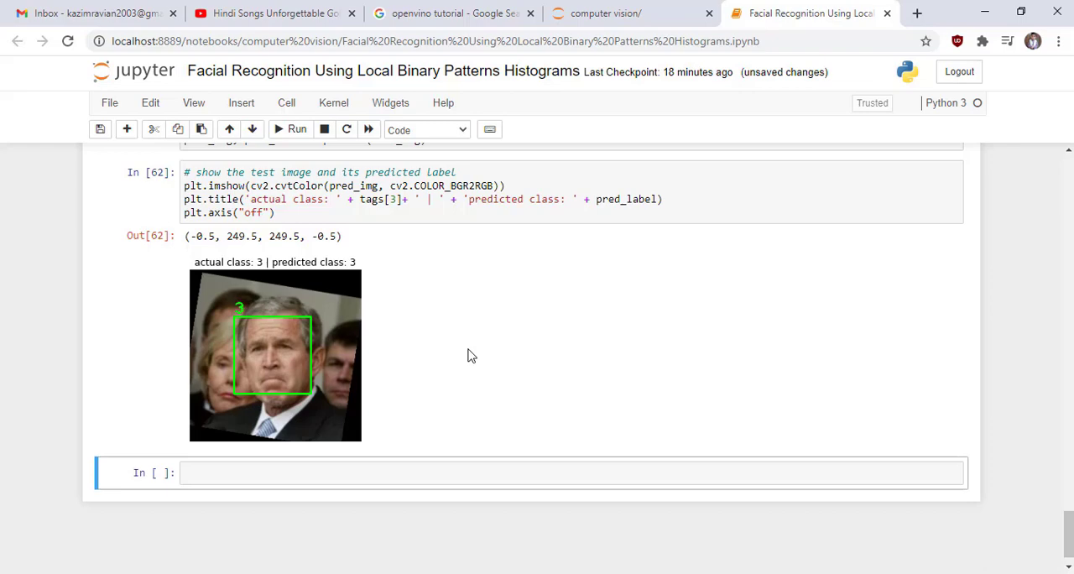
mouse_move(747, 496)
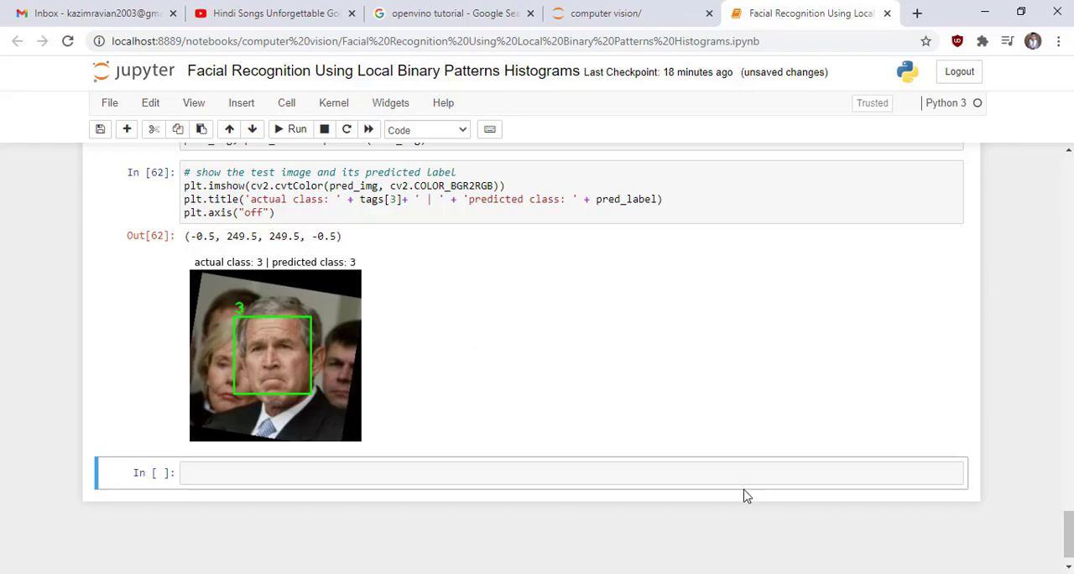